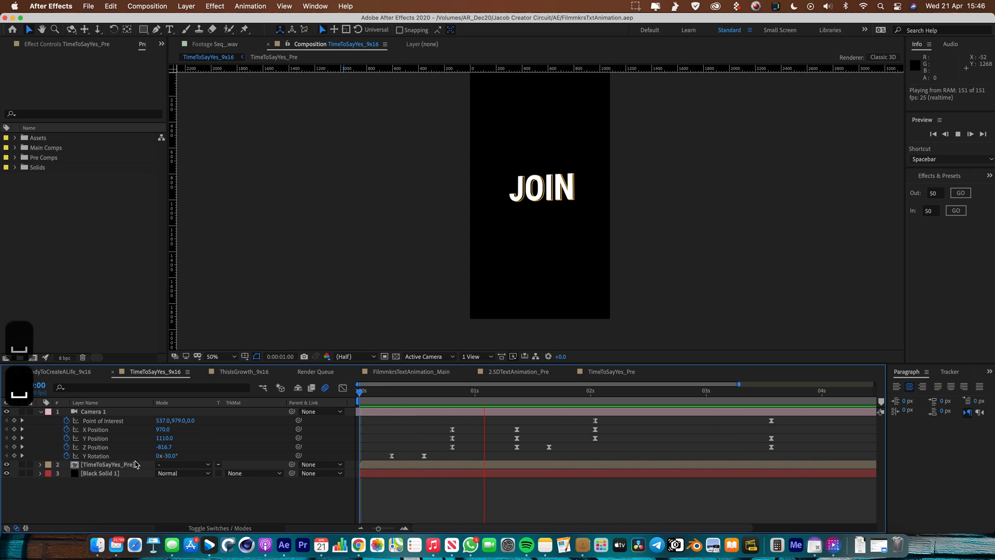
Preview the TimeToSayYes_Pre composition and select its camera layer
{"action": "left_click", "coordinate": [611, 371]}
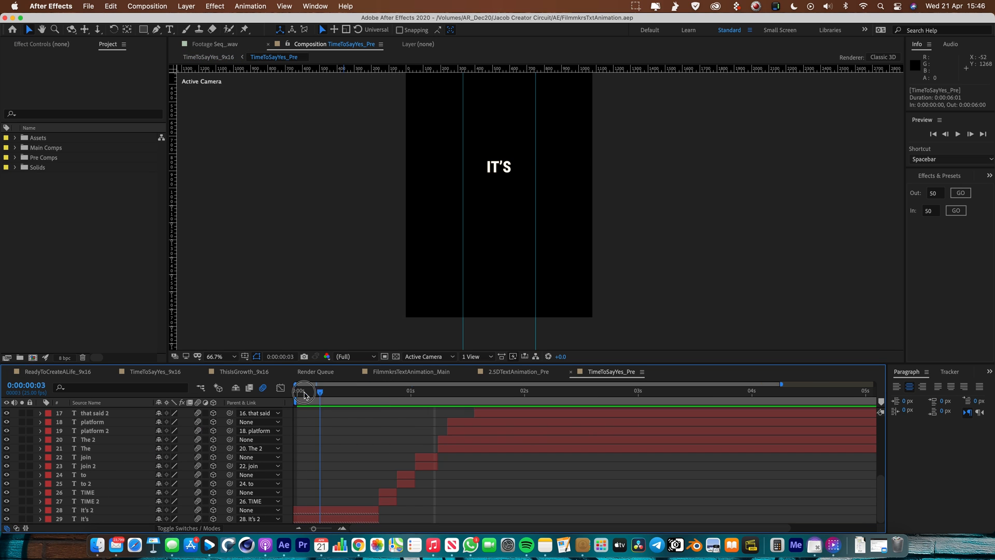
{"action": "key", "text": "space"}
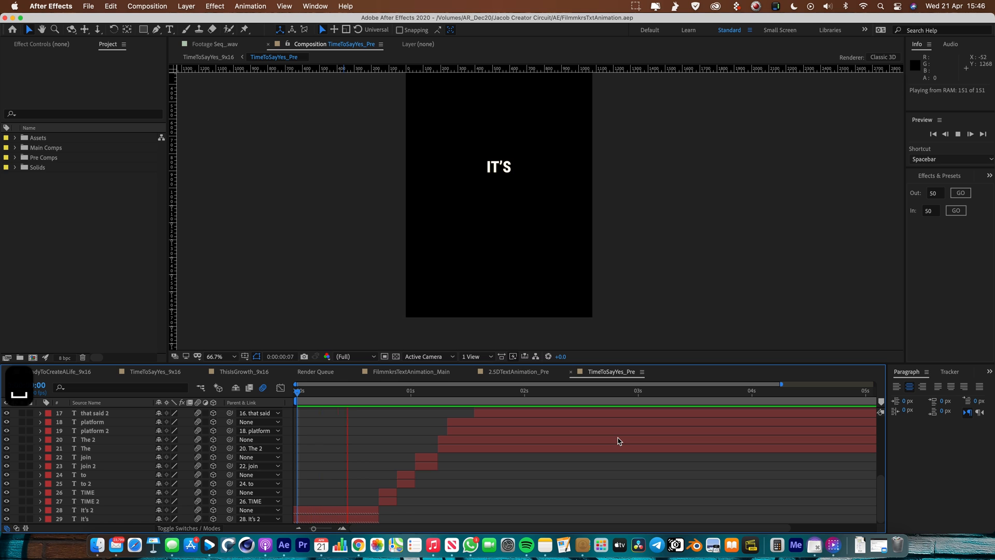
{"action": "key", "text": "space"}
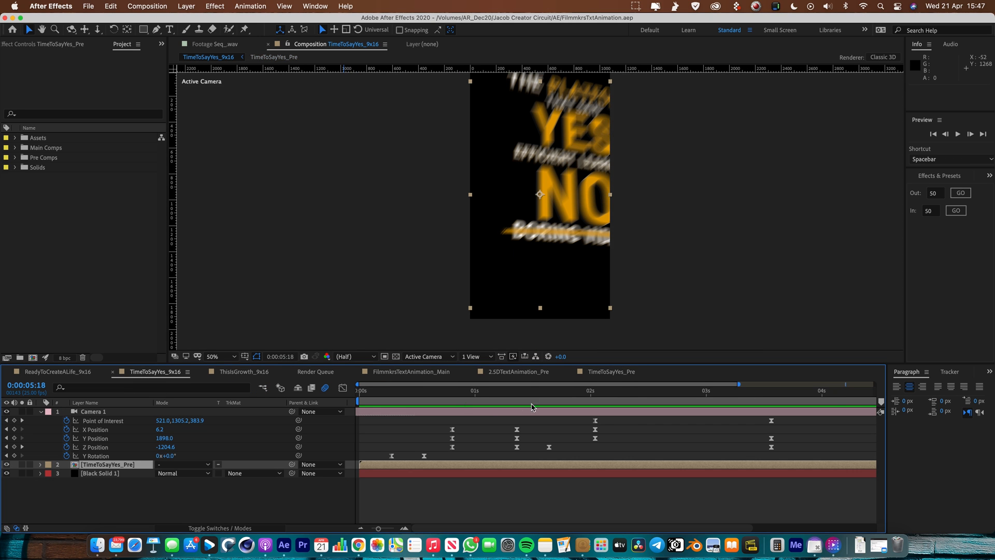
{"action": "left_click", "coordinate": [94, 412]}
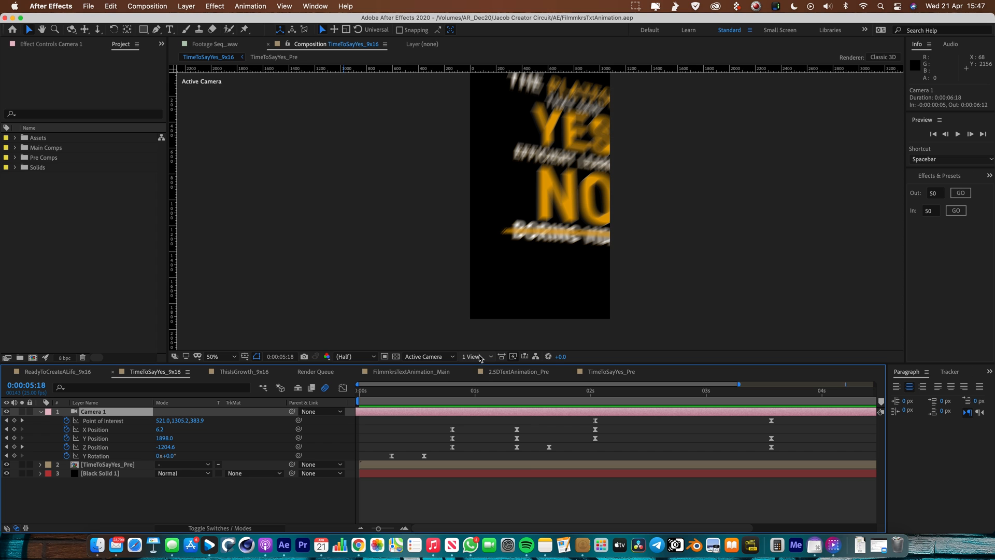
Switch the viewer to 2 Views and play the finished FILMMKRS AWESOME title from the start
{"action": "left_click", "coordinate": [469, 355]}
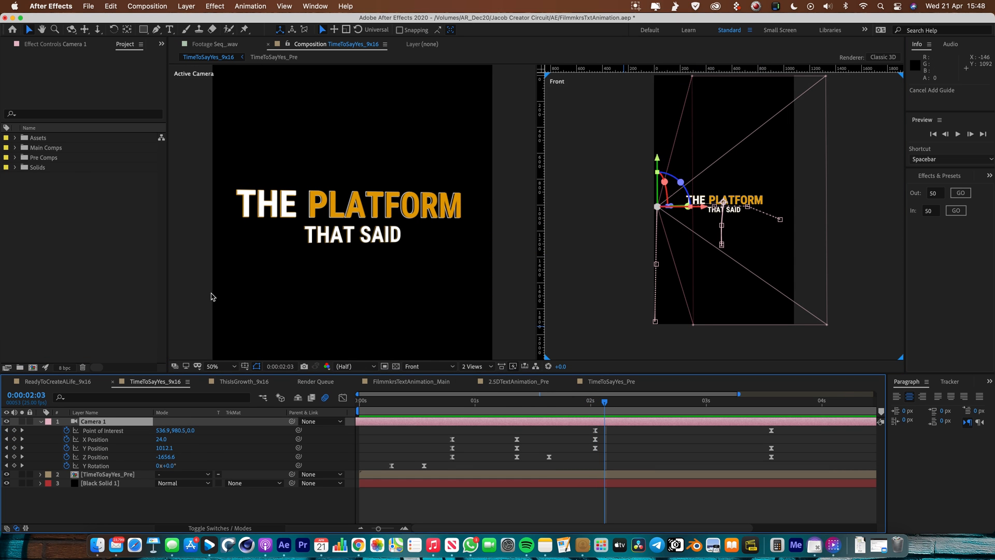
{"action": "mouse_move", "coordinate": [742, 102]}
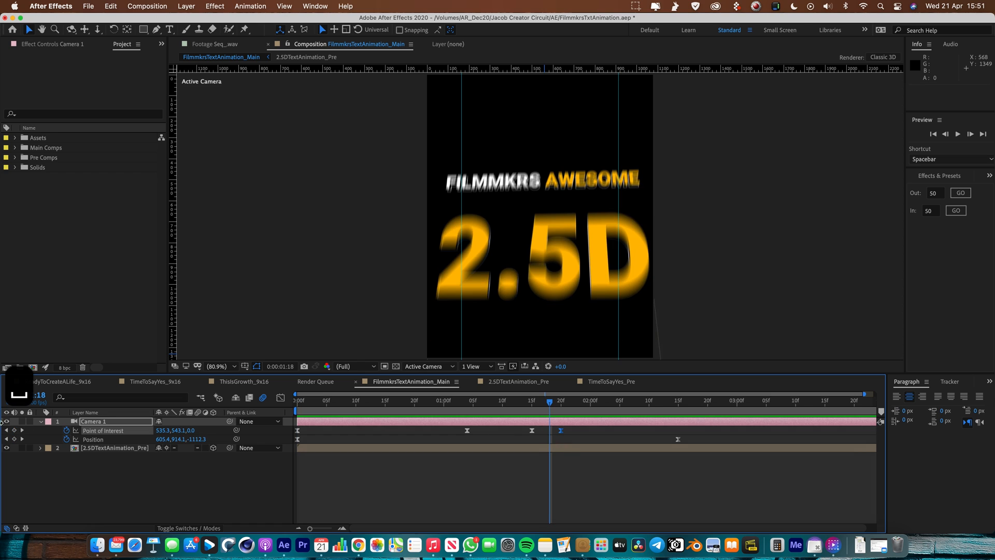
{"action": "left_click", "coordinate": [321, 400]}
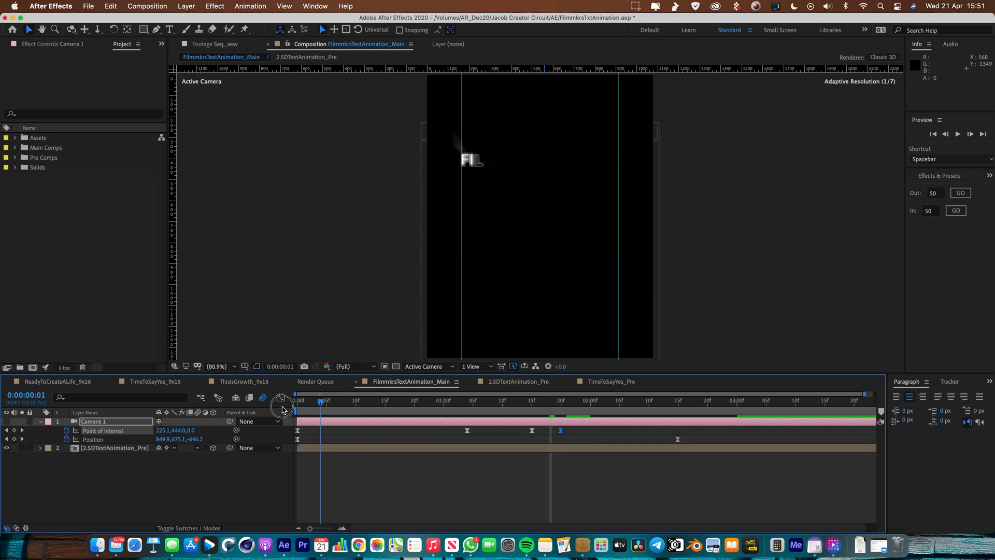
{"action": "key", "text": "space"}
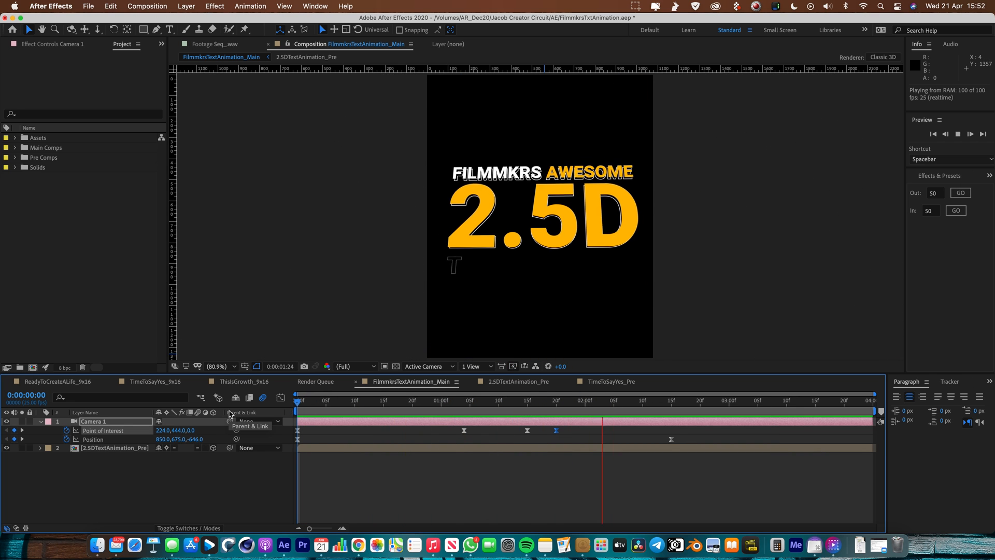
Create a new composition FilmmkrsTute at 1080×1350, 25 fps, five seconds long
{"action": "left_click", "coordinate": [146, 6]}
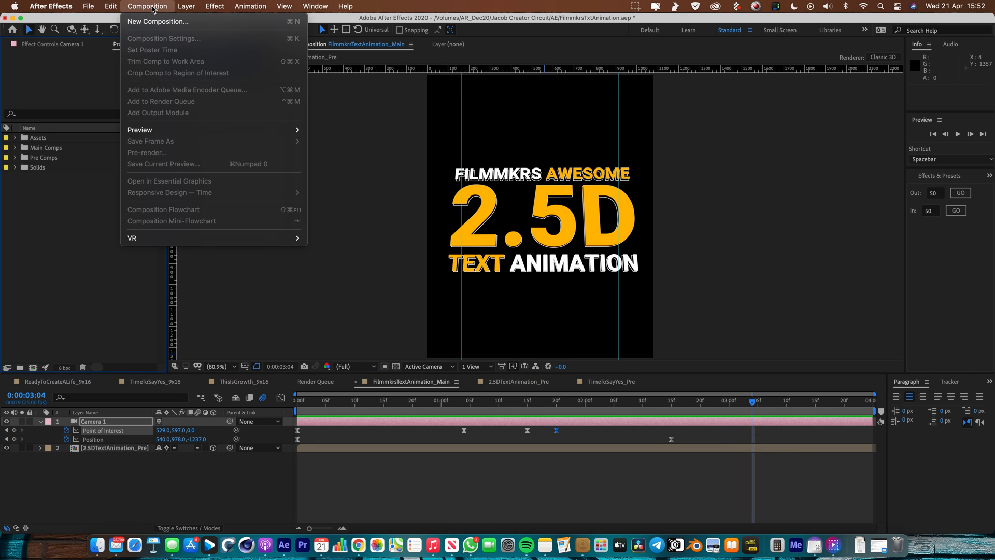
{"action": "left_click", "coordinate": [163, 38]}
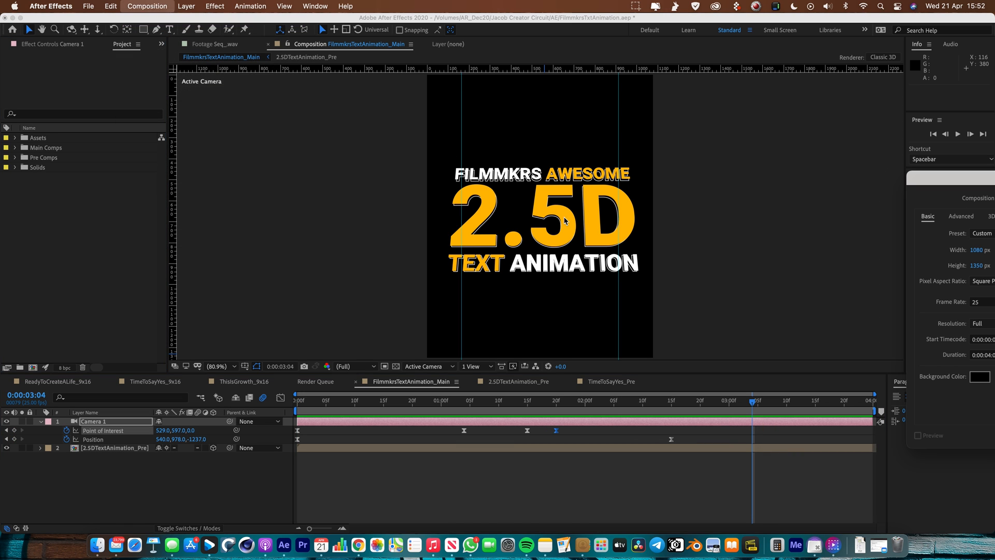
{"action": "left_click", "coordinate": [146, 6]}
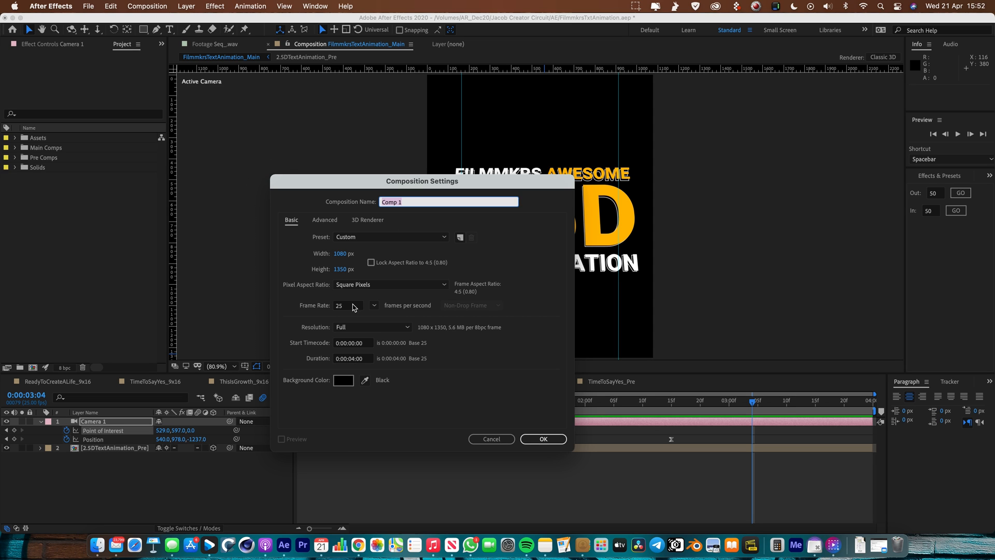
{"action": "mouse_move", "coordinate": [356, 362]}
{"action": "type", "text": "FilmmkrsTute"}
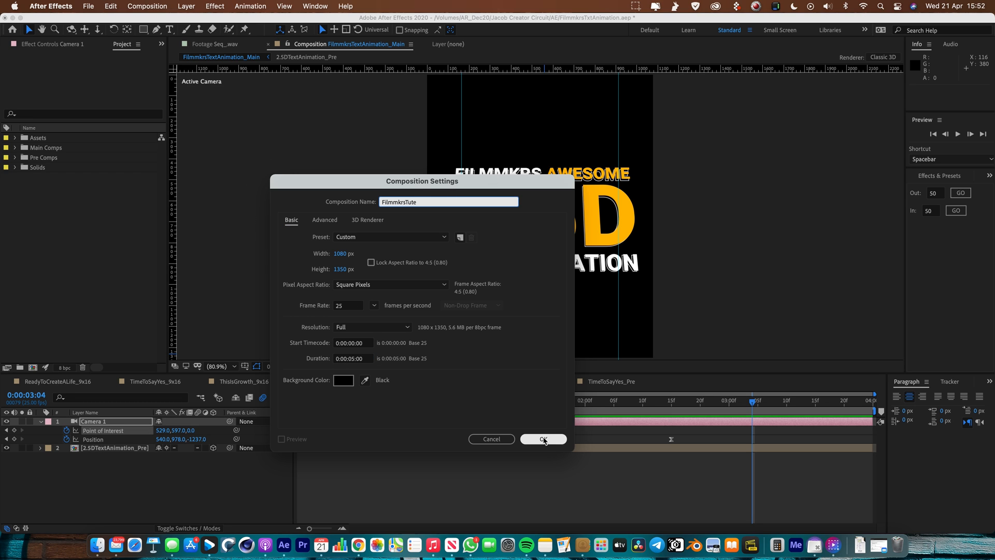
{"action": "left_click", "coordinate": [542, 438]}
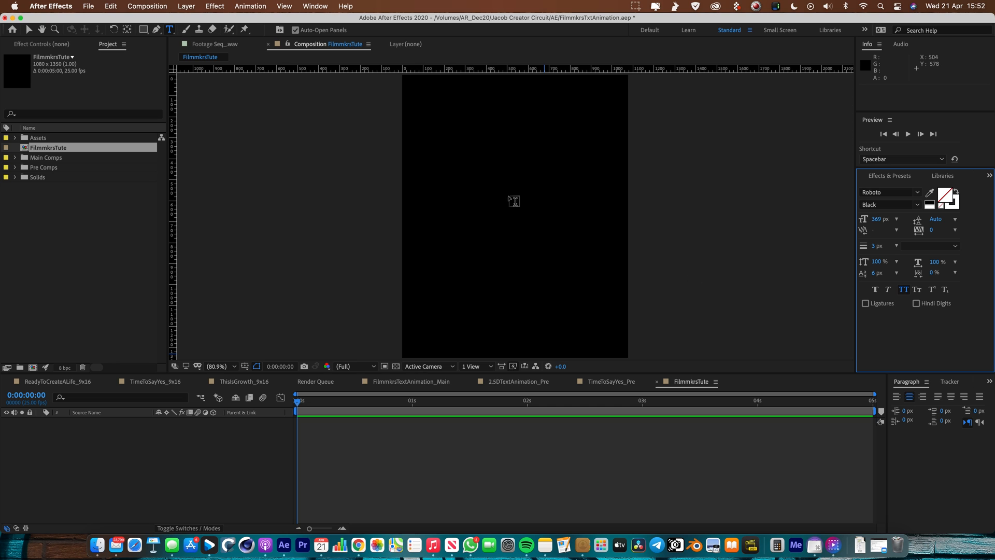
Add a FILMMKRS AWESOME text layer, Roboto Black 74 px stroke-only all caps, centred horizontally
{"action": "type", "text": "FILMMKRS AWESOME"}
{"action": "type", "text": "74"}
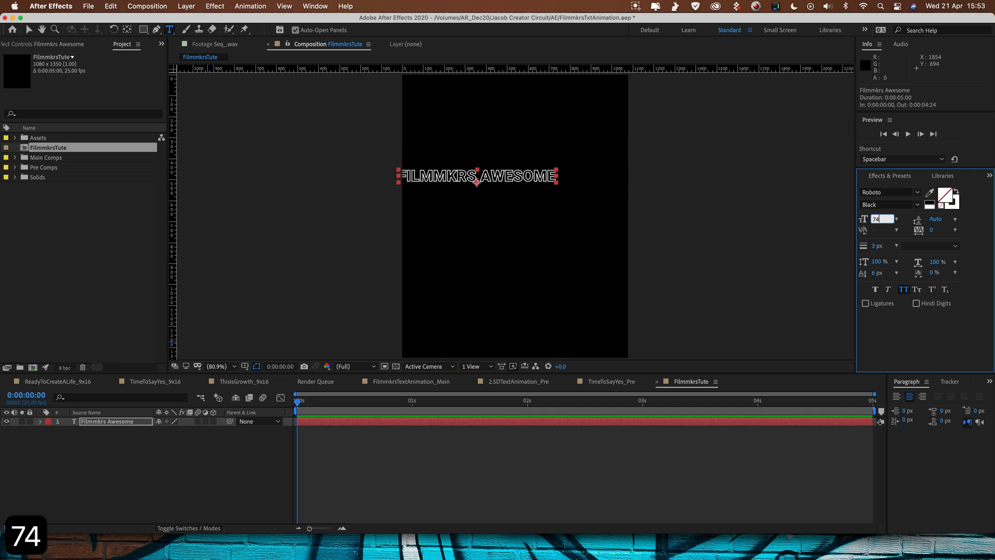
{"action": "mouse_move", "coordinate": [895, 193]}
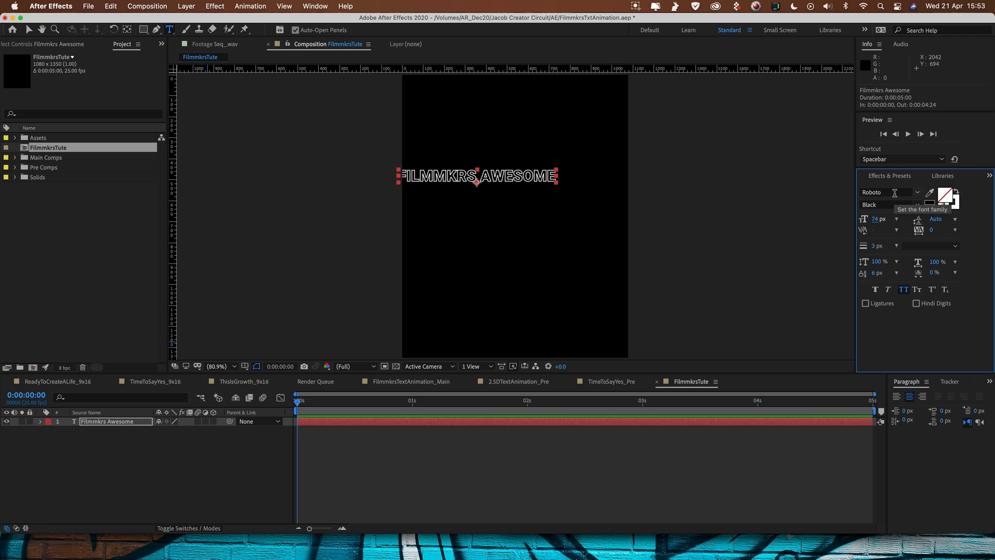
{"action": "mouse_move", "coordinate": [902, 289]}
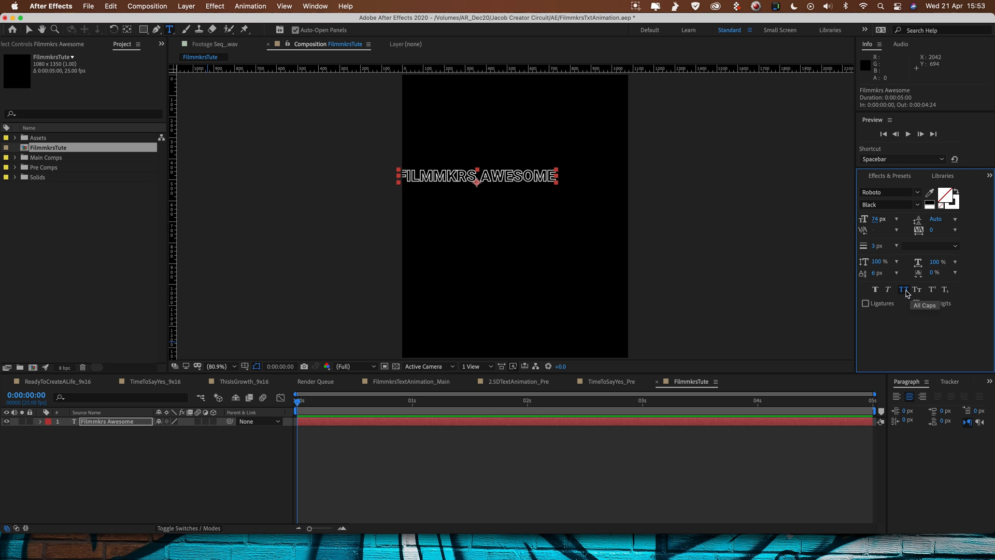
{"action": "left_click", "coordinate": [870, 176]}
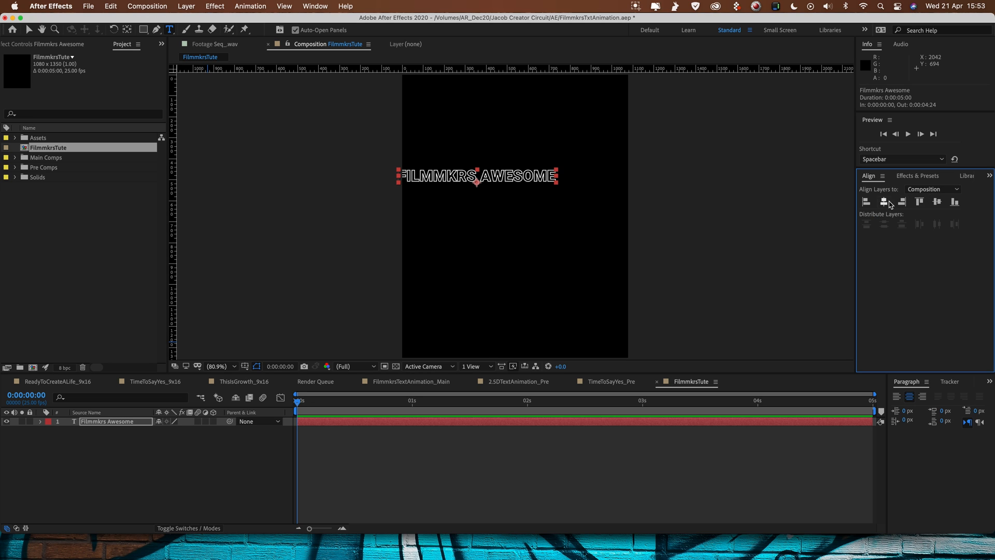
{"action": "left_click", "coordinate": [284, 6]}
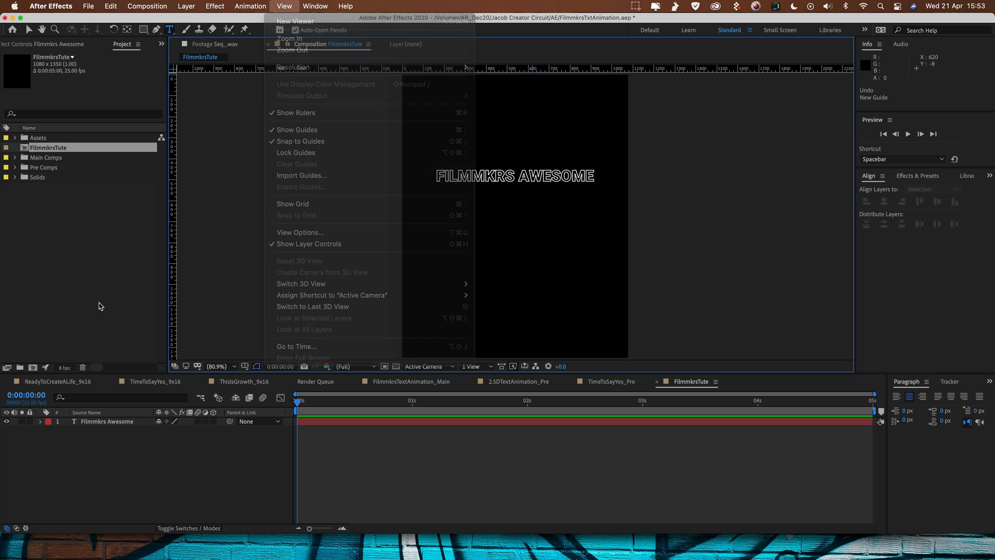
Drag two vertical guides from the ruler to flank the text's edges
{"action": "left_click", "coordinate": [250, 7]}
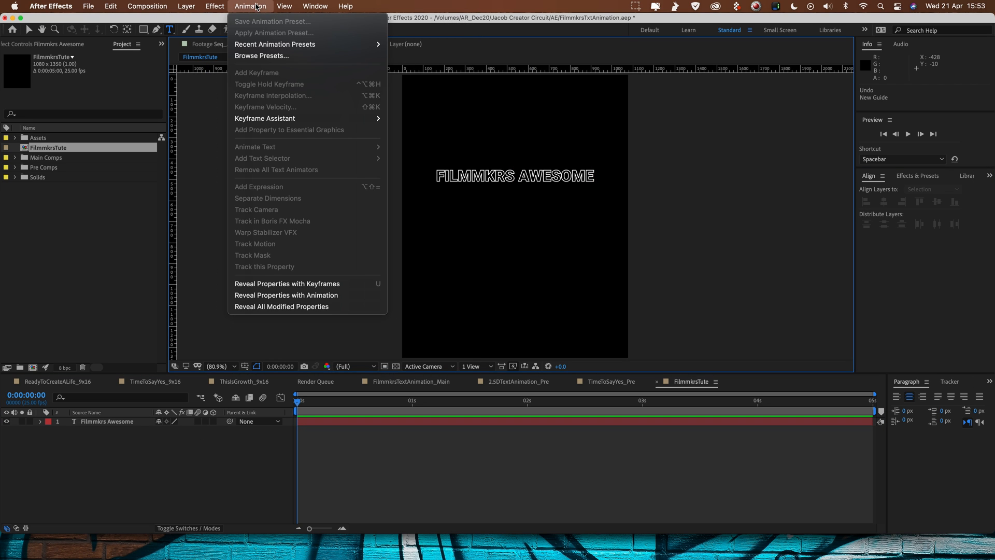
{"action": "left_click", "coordinate": [315, 6]}
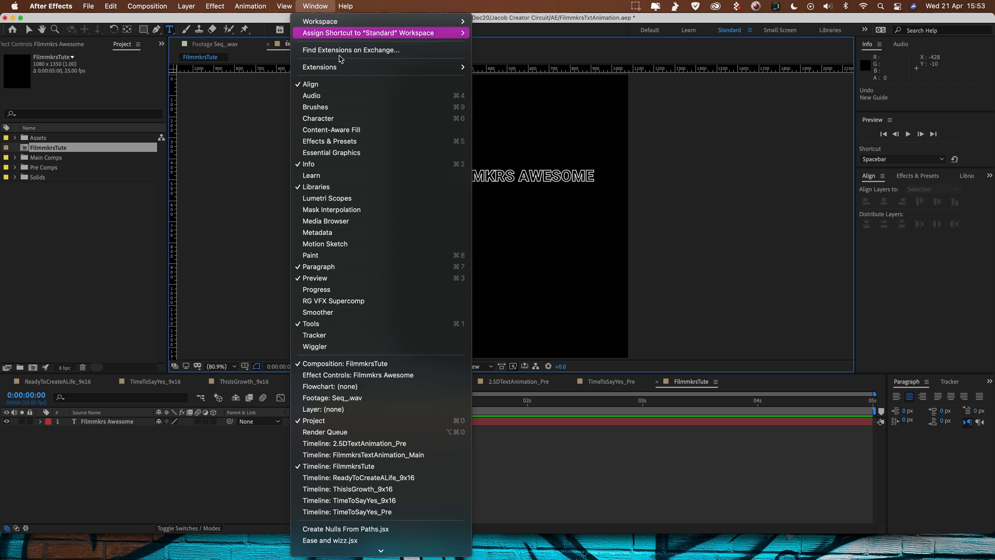
{"action": "left_click", "coordinate": [284, 7]}
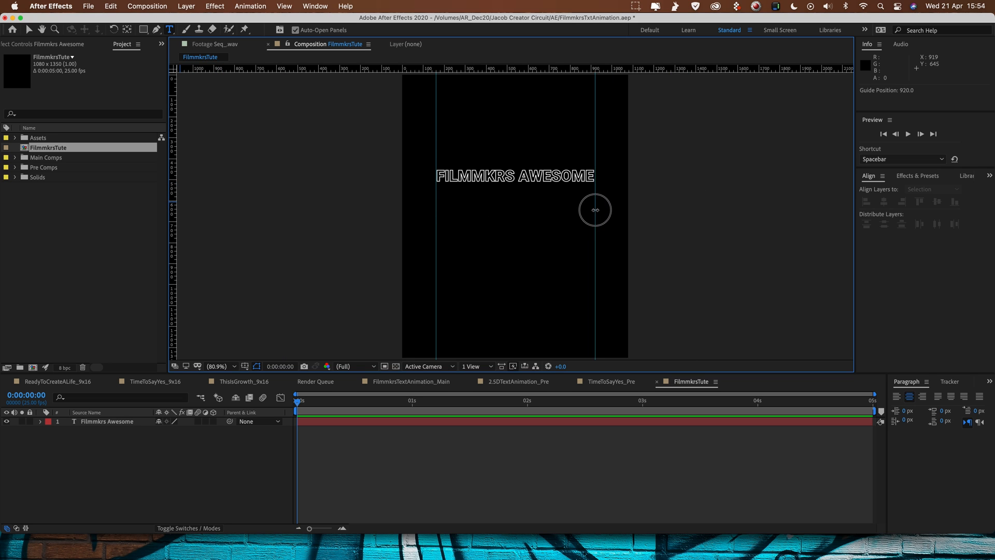
{"action": "left_click", "coordinate": [108, 421]}
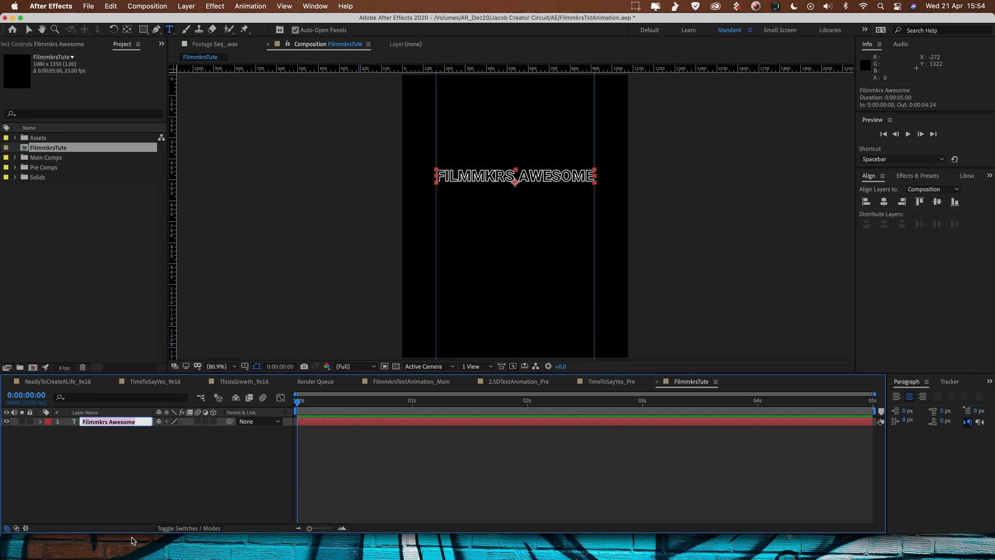
Rename the layer Filmmkrs Awesome BACK and add an Opacity animator set to 0%
{"action": "type", "text": "BACK"}
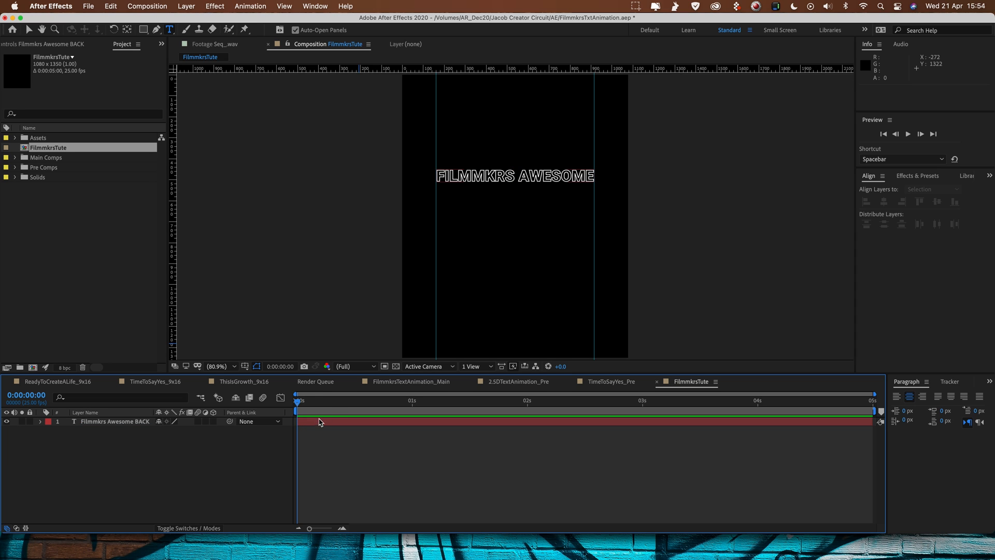
{"action": "left_click", "coordinate": [114, 422]}
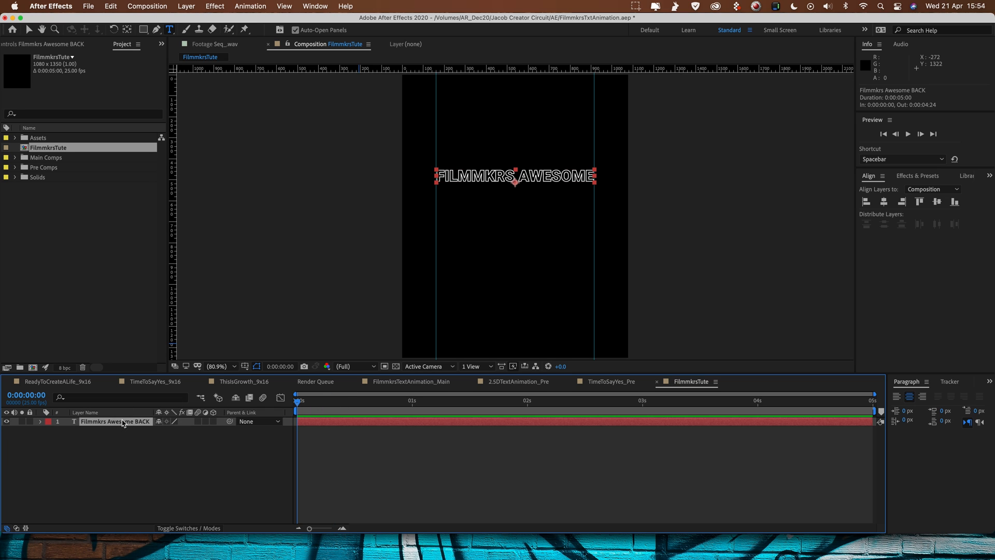
{"action": "left_click", "coordinate": [40, 422]}
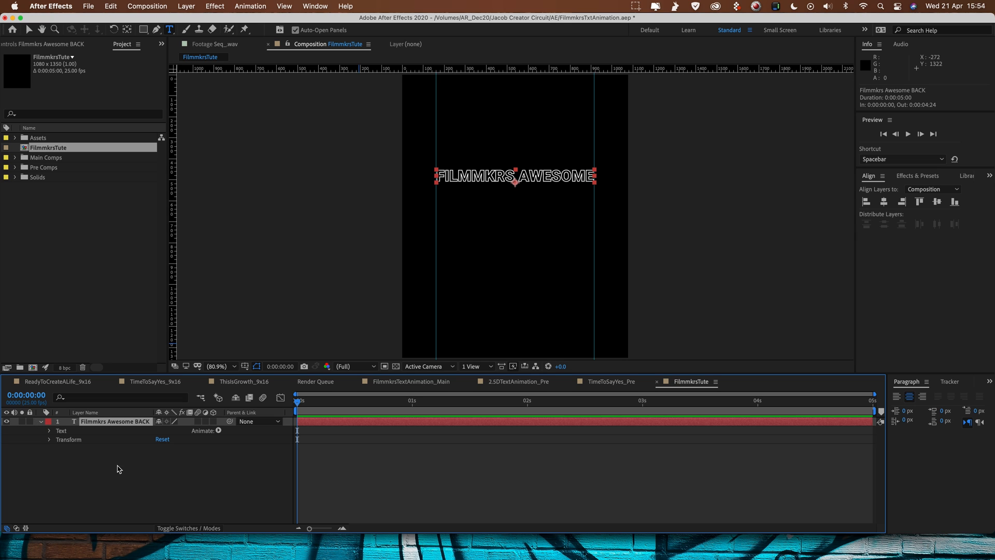
{"action": "mouse_move", "coordinate": [217, 434]}
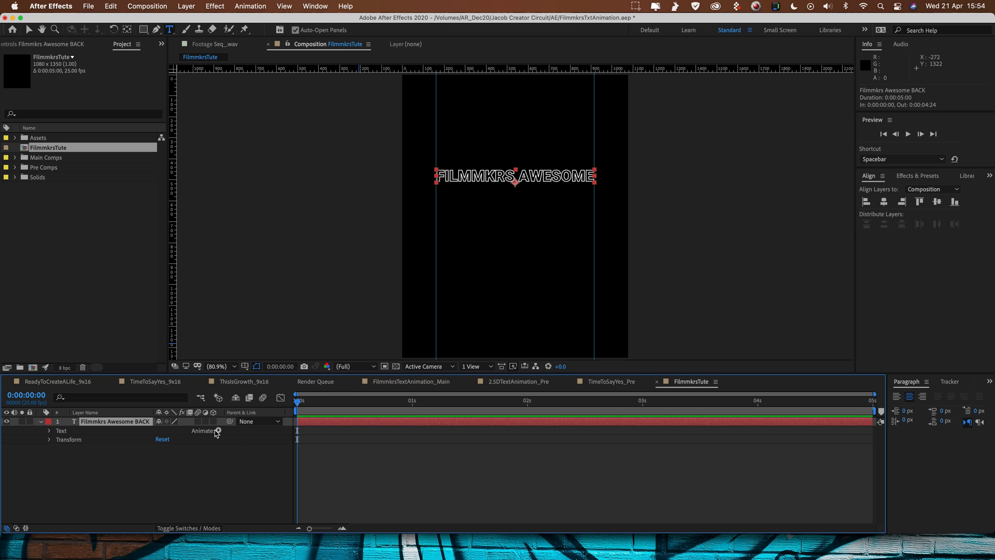
{"action": "left_click", "coordinate": [218, 431]}
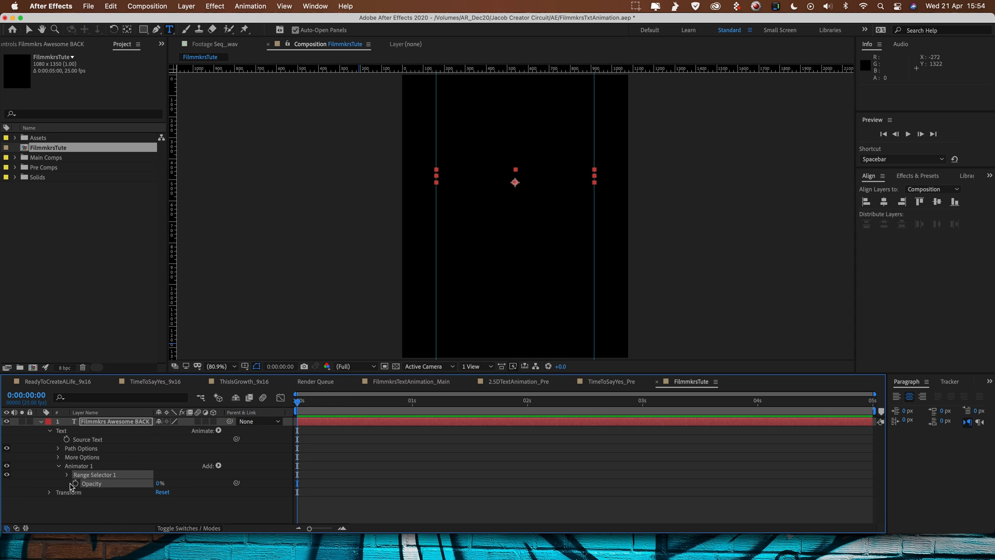
Keyframe Range Selector Start from 0% at 0s to 100% at 1s with Easy Ease, and preview
{"action": "left_click", "coordinate": [66, 474]}
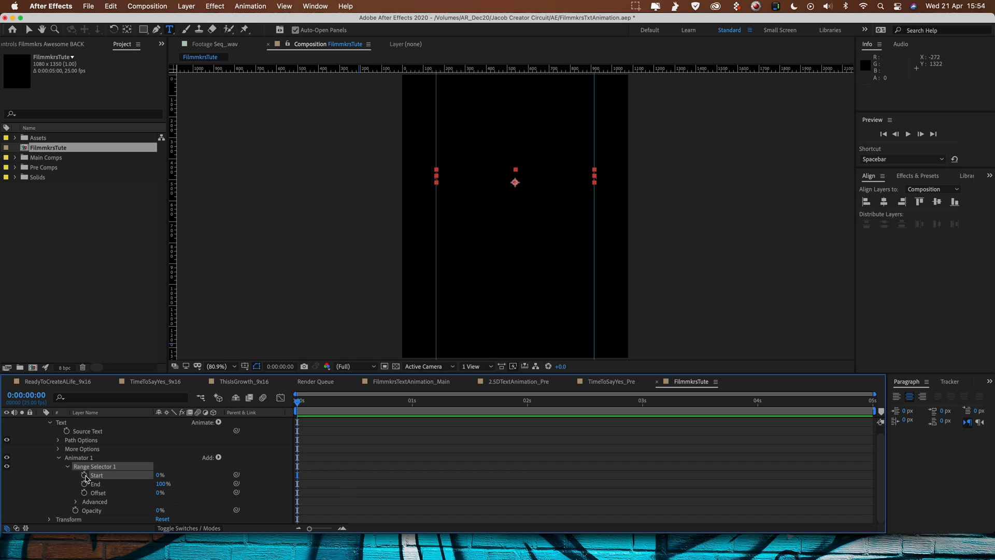
{"action": "left_click", "coordinate": [431, 403]}
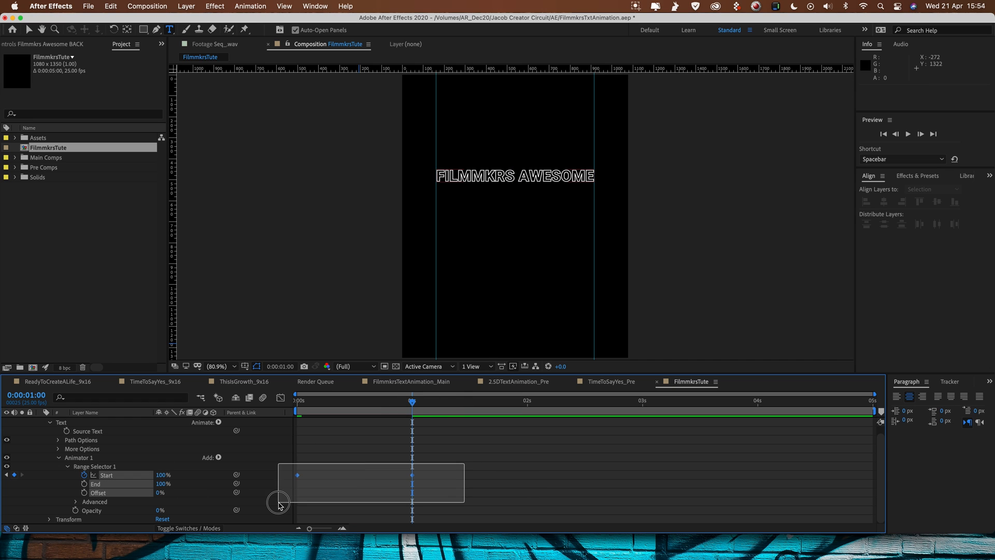
{"action": "key", "text": "f9"}
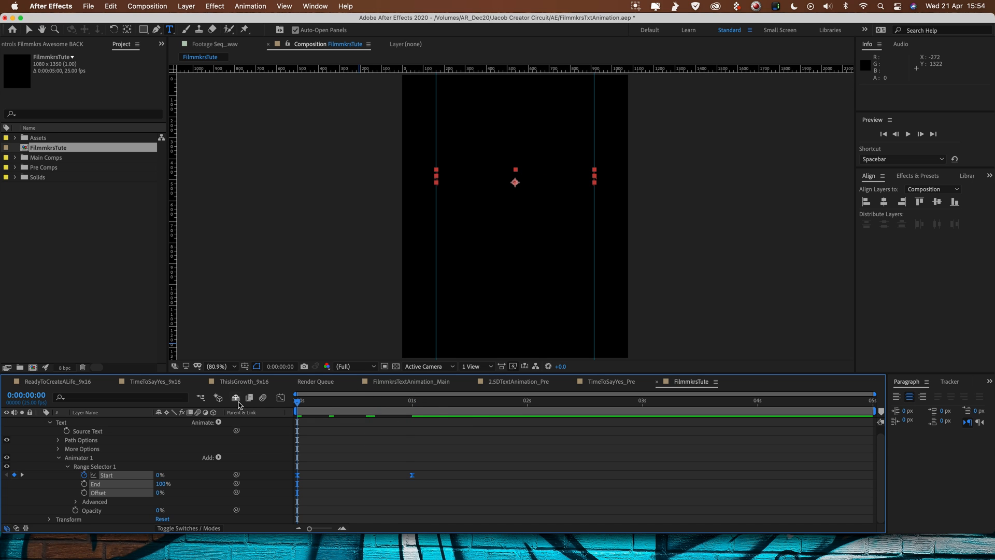
{"action": "key", "text": "space"}
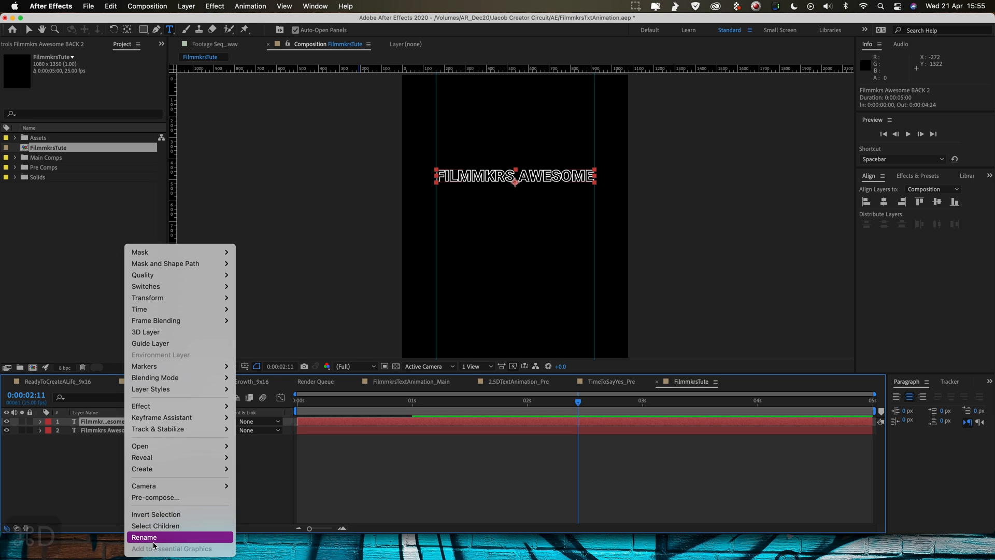
Rename the duplicate Filmmkrs Awesome Front and fill the word AWESOME orange FF9500
{"action": "left_click", "coordinate": [145, 537]}
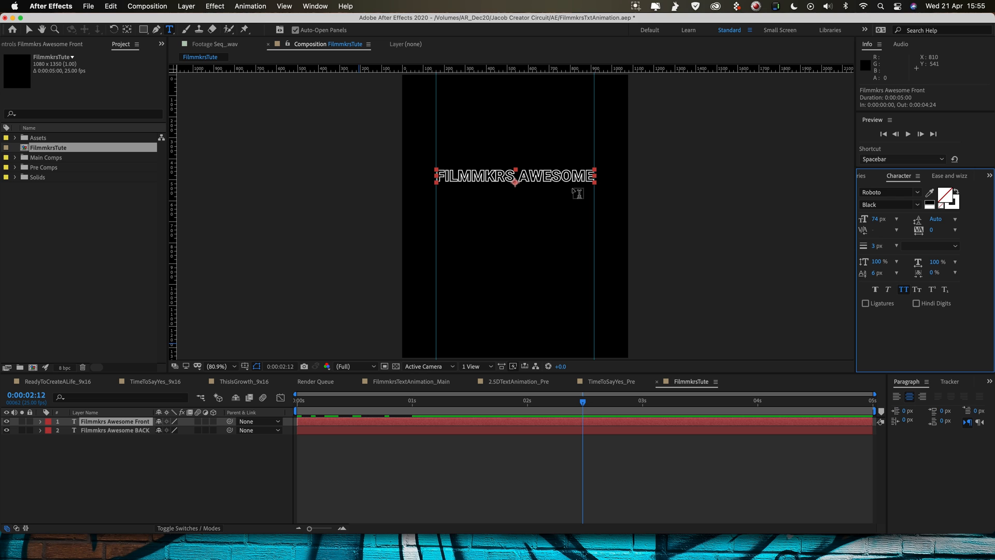
{"action": "mouse_move", "coordinate": [514, 172]}
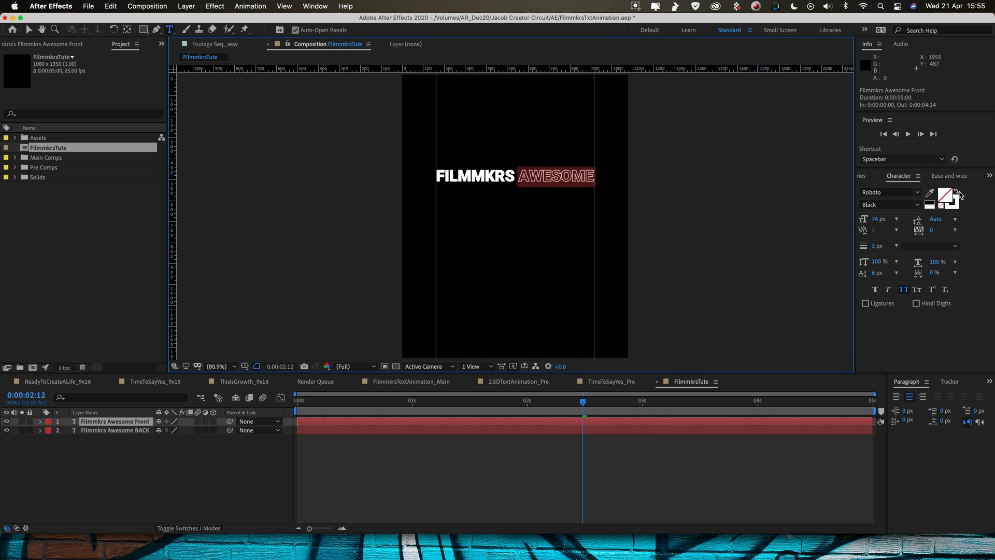
{"action": "left_click", "coordinate": [929, 198]}
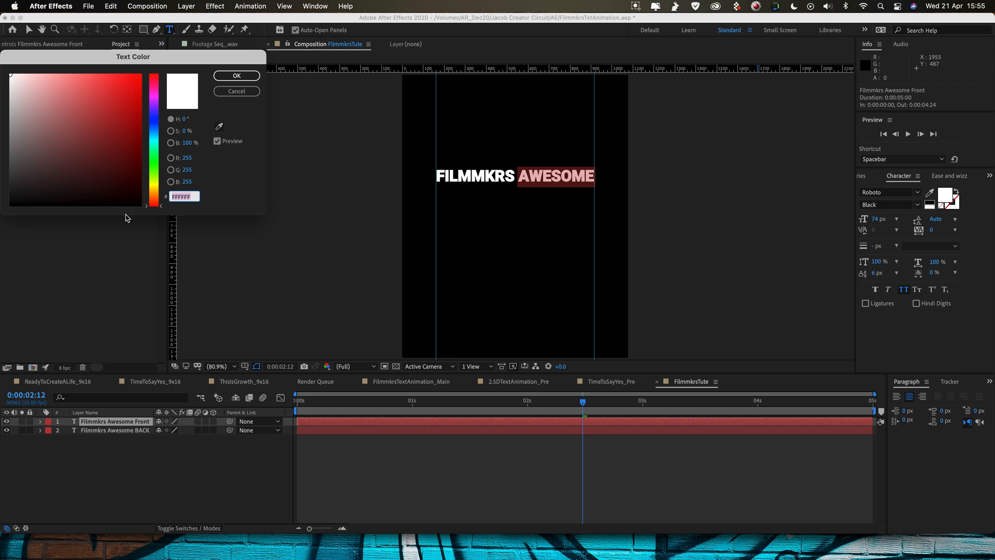
{"action": "left_click", "coordinate": [125, 117]}
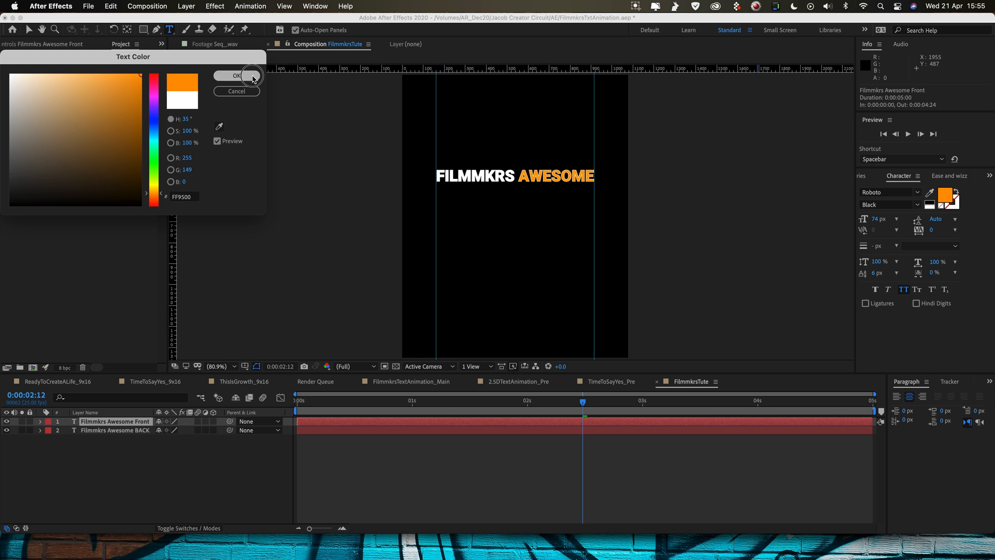
{"action": "left_click", "coordinate": [236, 76]}
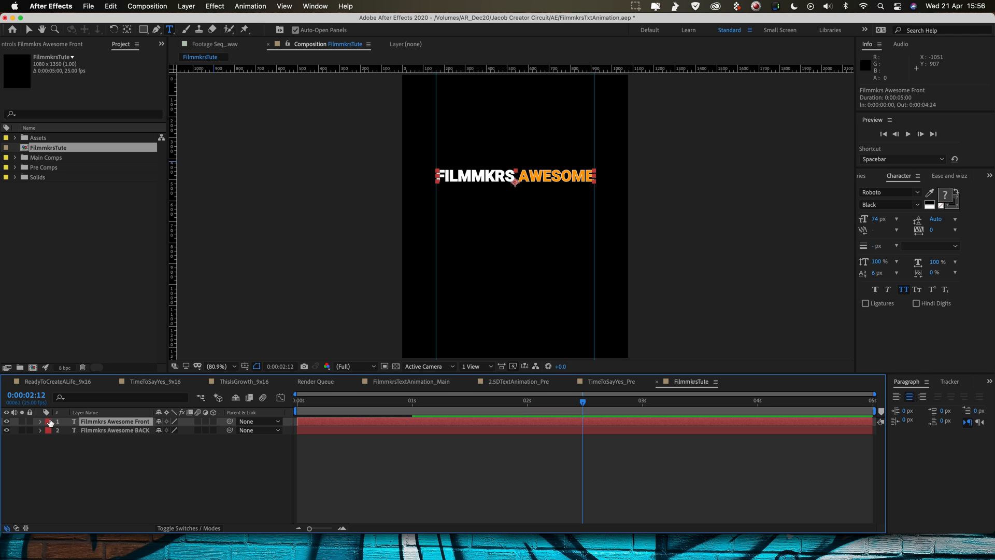
Enable per-character 3D on the front layer and add a Position animator with Z -500
{"action": "left_click", "coordinate": [40, 422]}
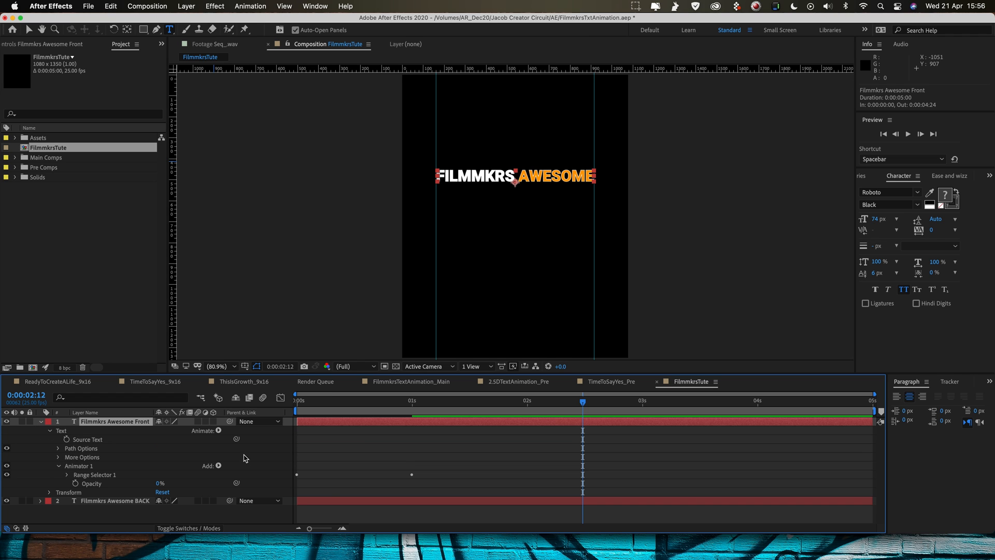
{"action": "left_click", "coordinate": [219, 465]}
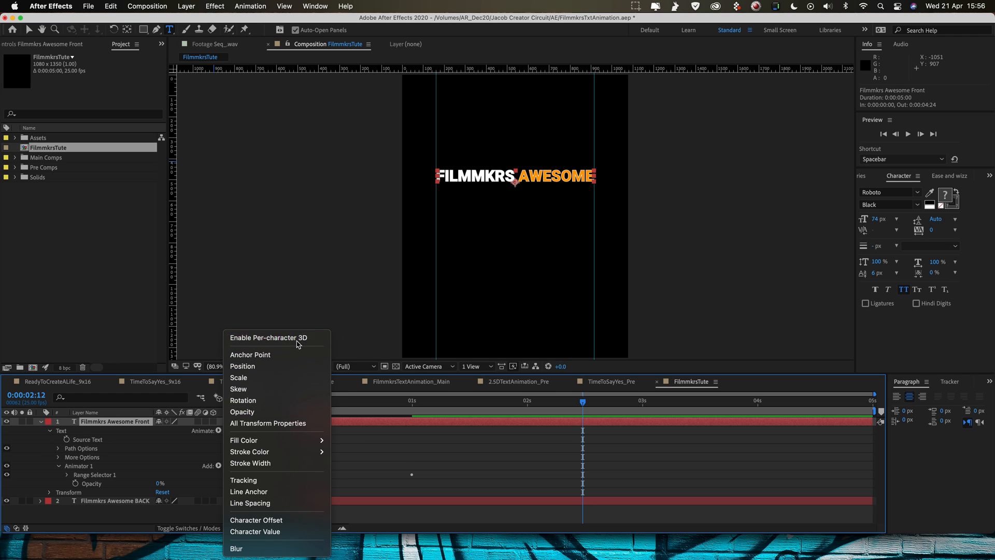
{"action": "left_click", "coordinate": [270, 337]}
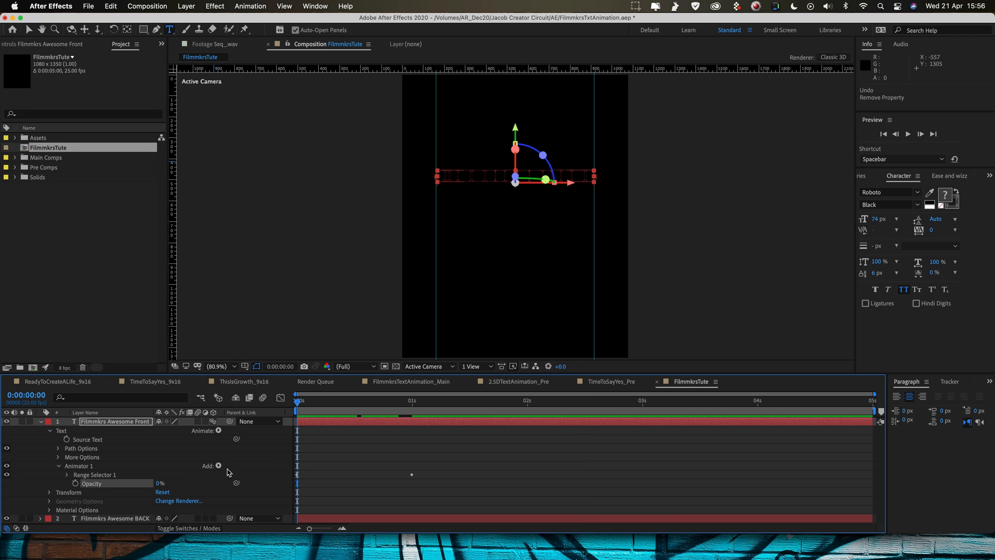
{"action": "left_click", "coordinate": [219, 466]}
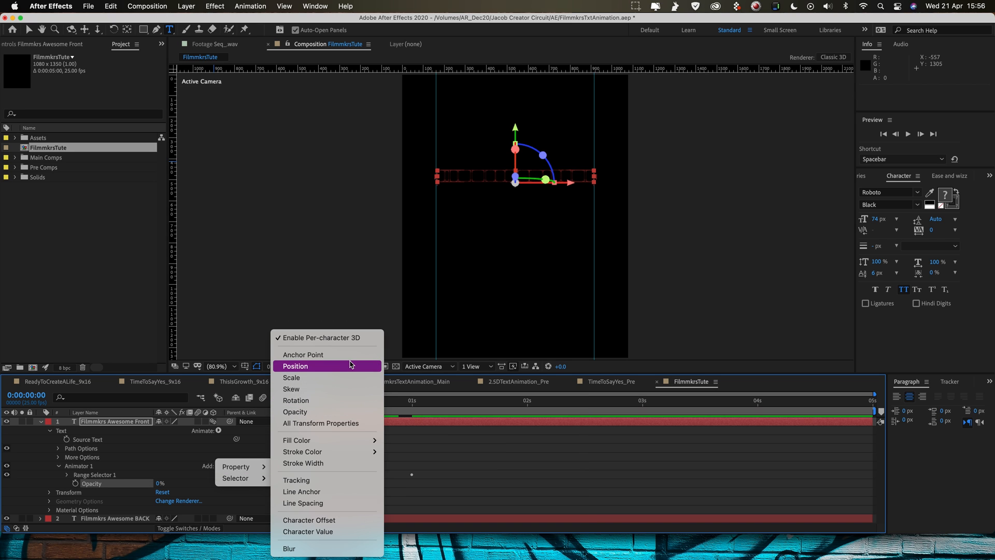
{"action": "left_click", "coordinate": [295, 366]}
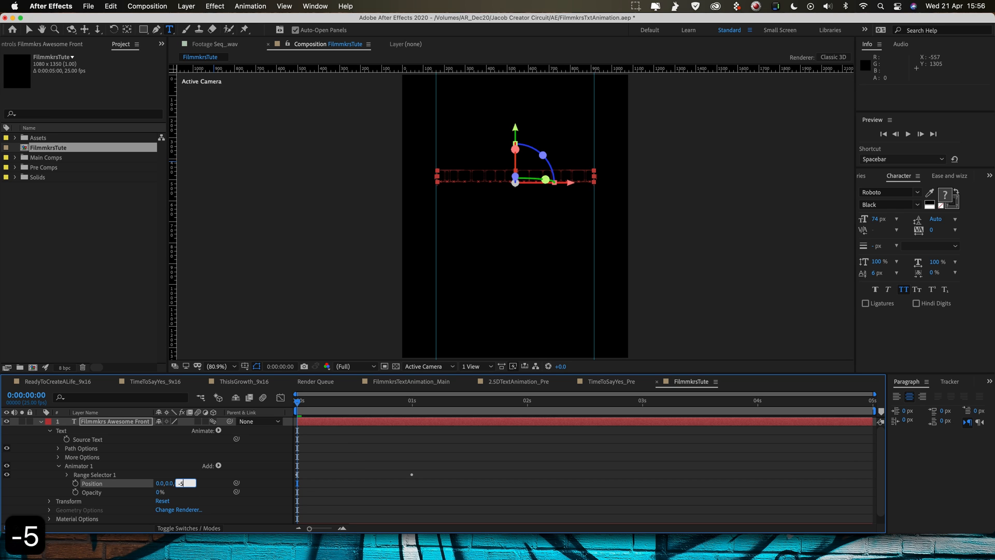
{"action": "type", "text": "-500.0"}
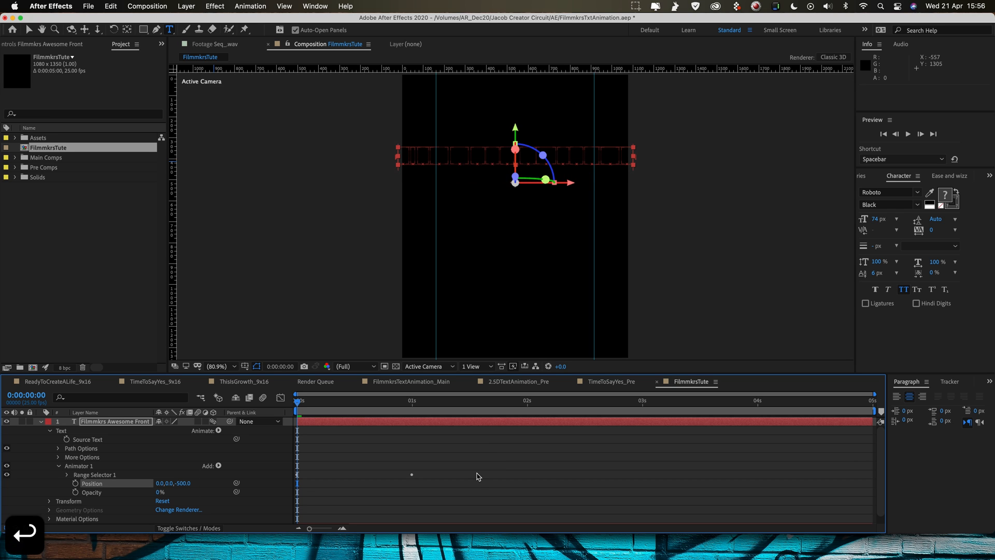
{"action": "key", "text": "Space"}
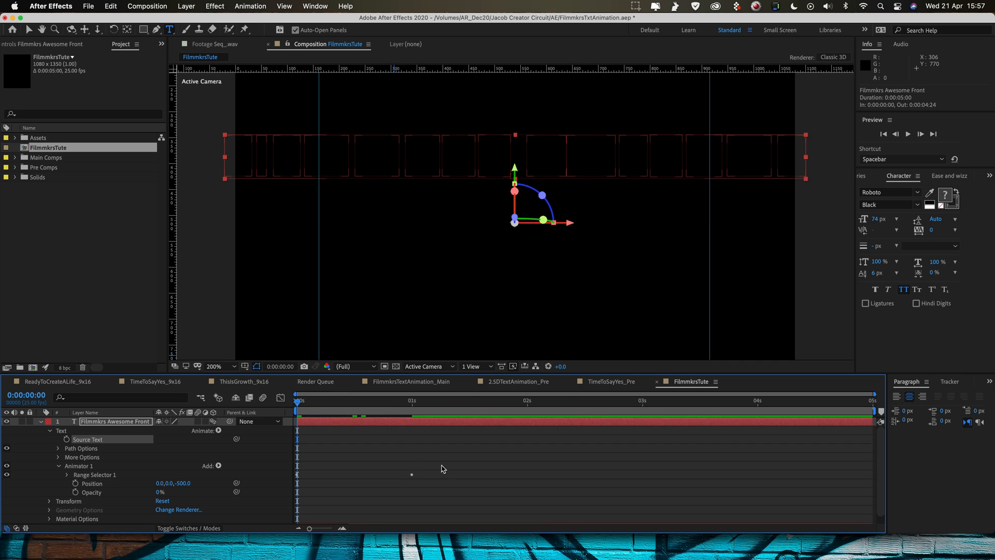
{"action": "key", "text": "space"}
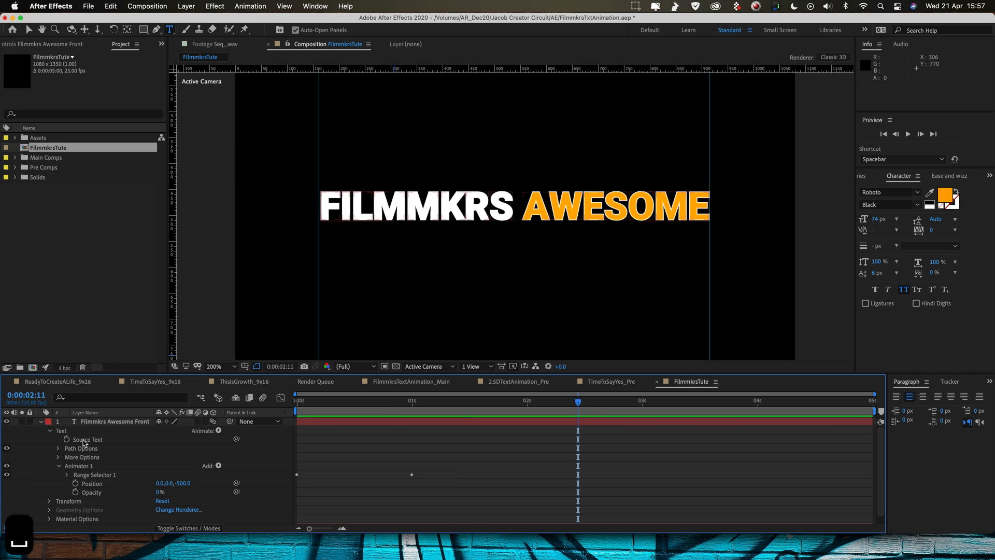
{"action": "left_click", "coordinate": [114, 429]}
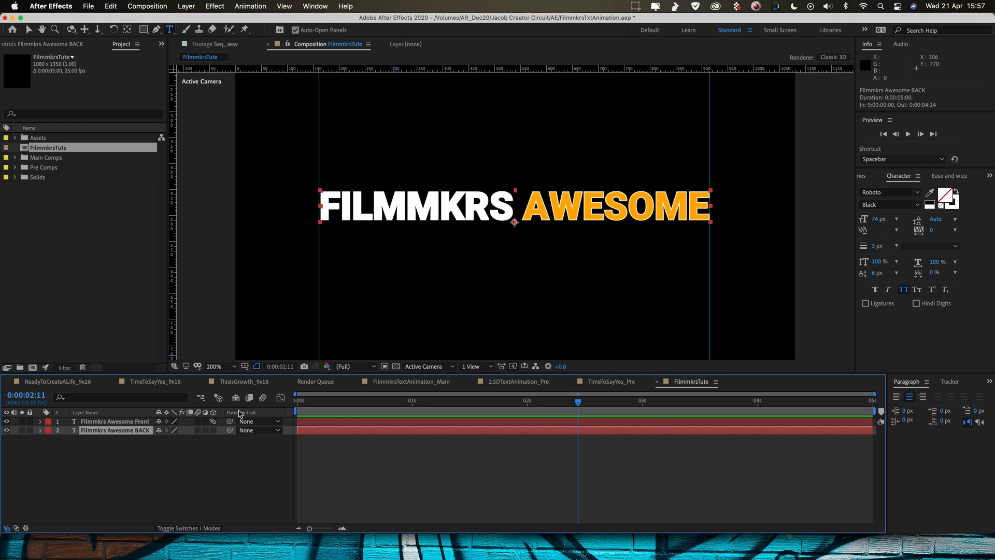
Parent the BACK layer to Filmmkrs Awesome Front and push it 20 px back in Z
{"action": "left_click", "coordinate": [259, 430]}
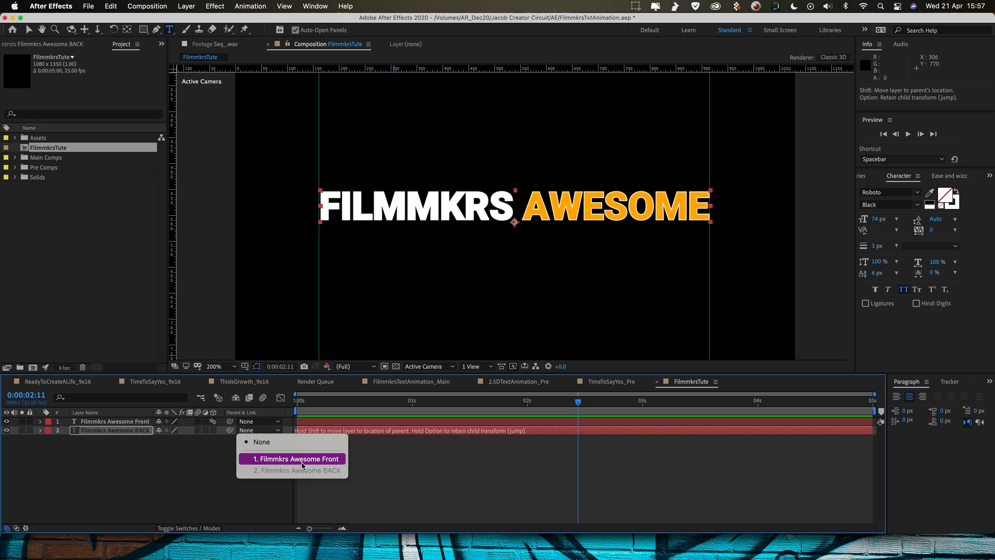
{"action": "left_click", "coordinate": [292, 459]}
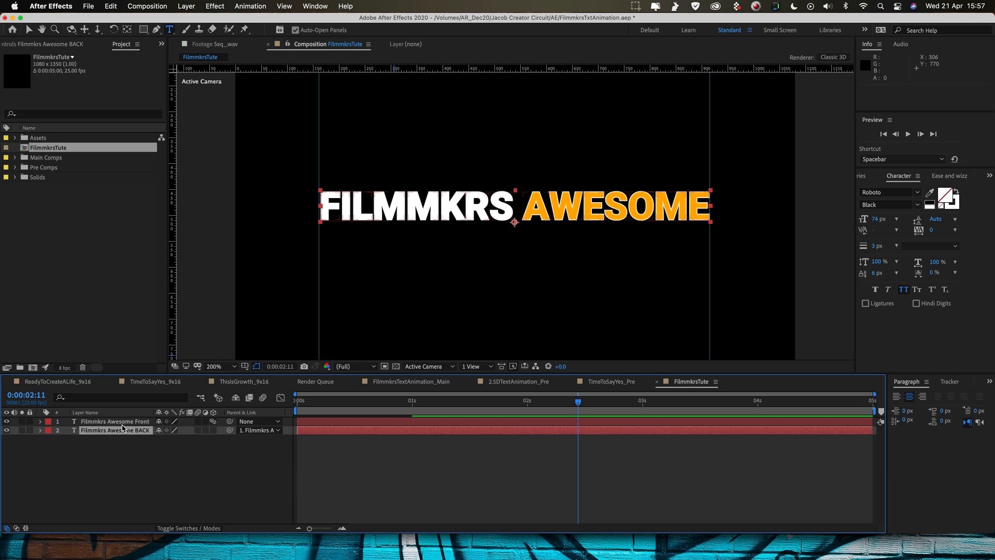
{"action": "left_click", "coordinate": [115, 421]}
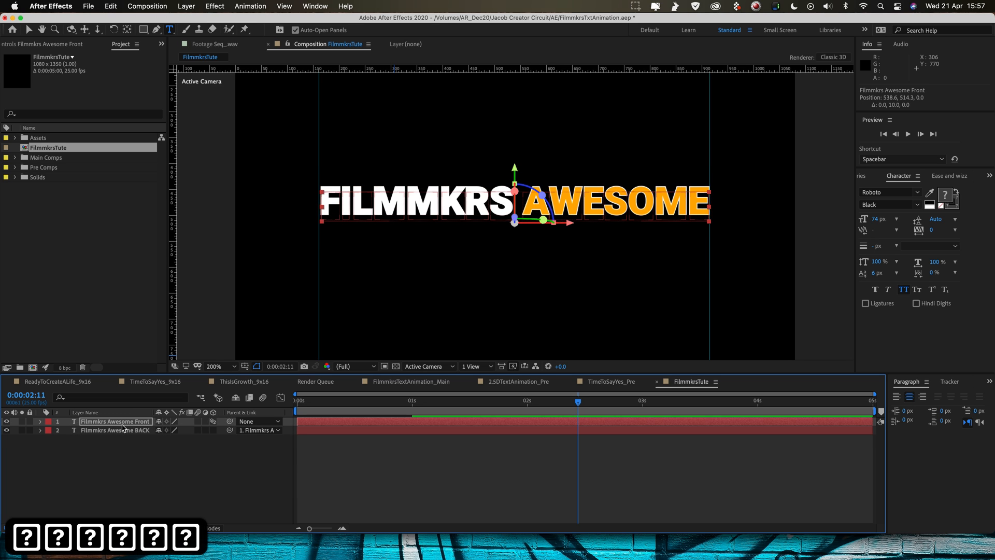
{"action": "left_click", "coordinate": [115, 429]}
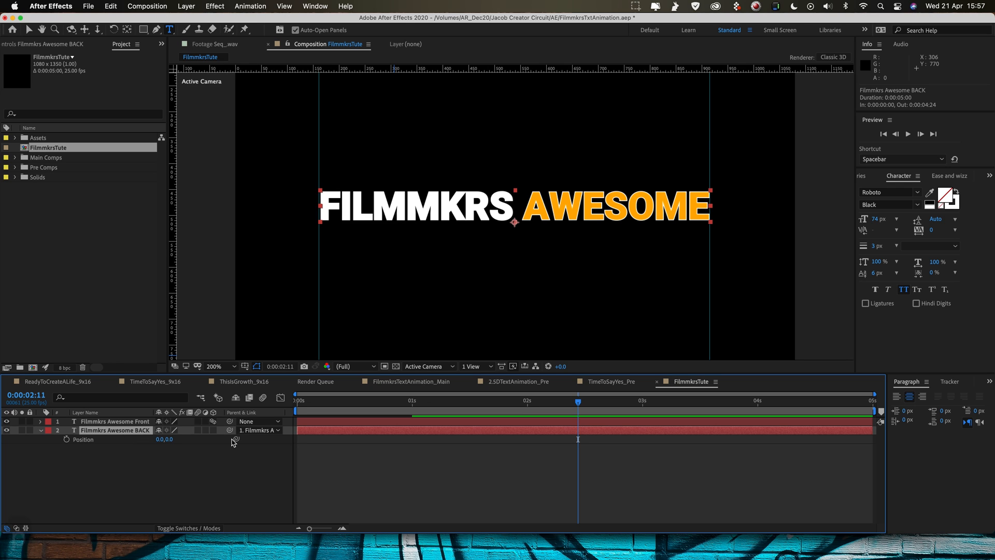
{"action": "mouse_move", "coordinate": [220, 433]}
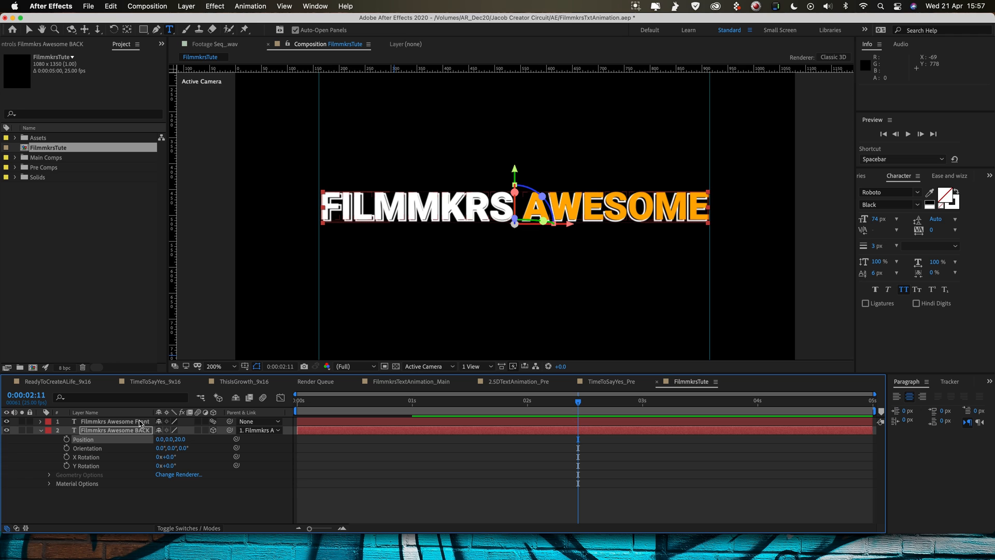
{"action": "left_click", "coordinate": [114, 430]}
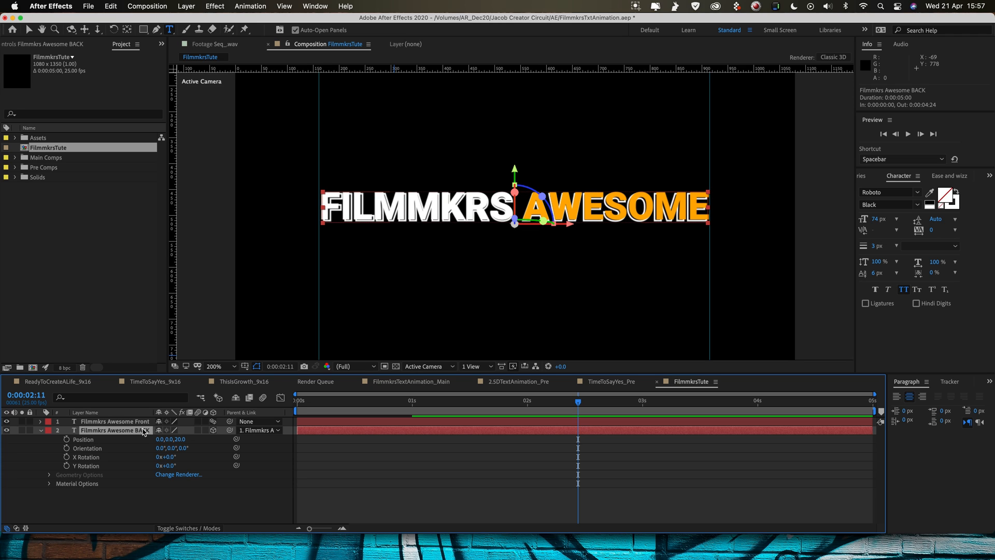
{"action": "mouse_move", "coordinate": [128, 433]}
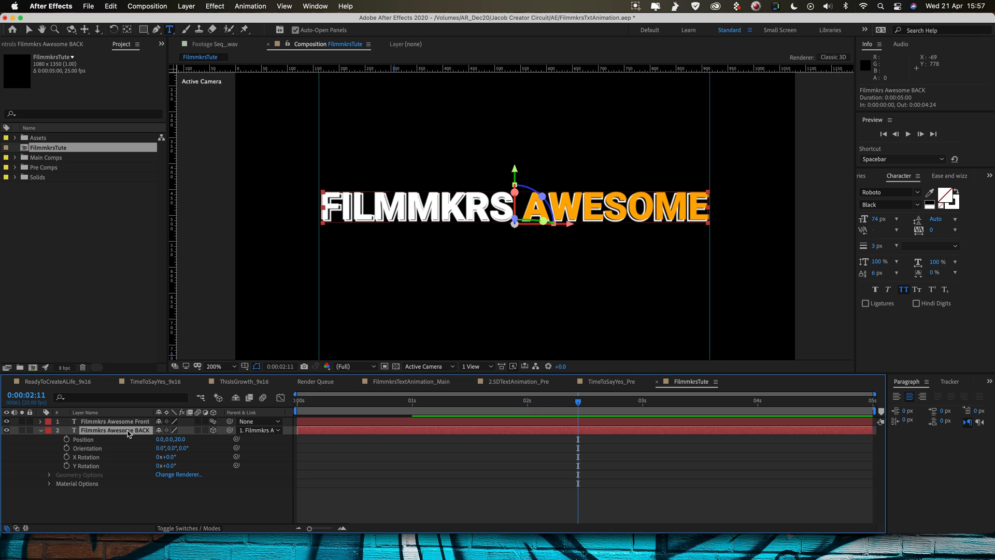
{"action": "mouse_move", "coordinate": [86, 434]}
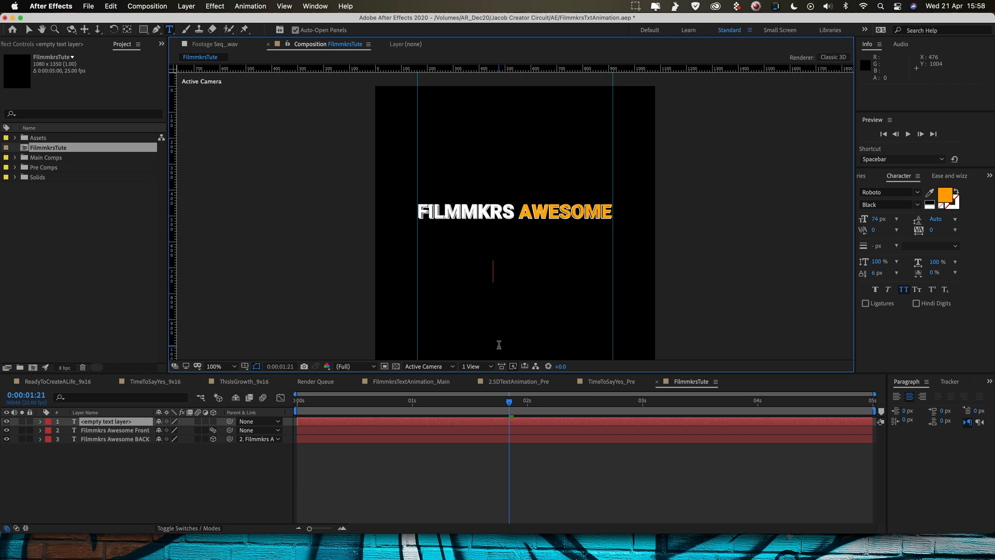
Add a 370 px orange 2.5D text layer with eased Position keyframes from 540,1642 to 540,822
{"action": "type", "text": "2.5"}
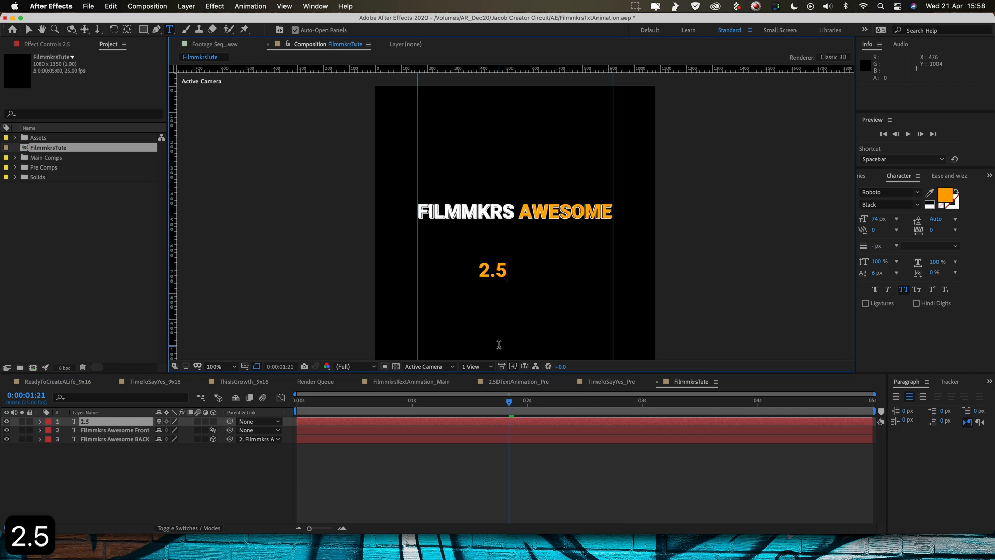
{"action": "type", "text": "D"}
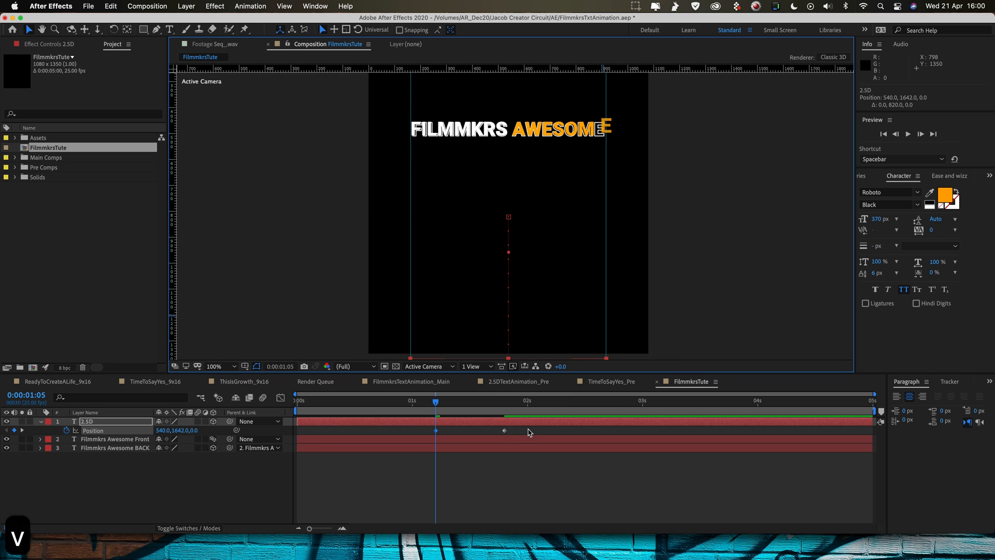
{"action": "right_click", "coordinate": [437, 430]}
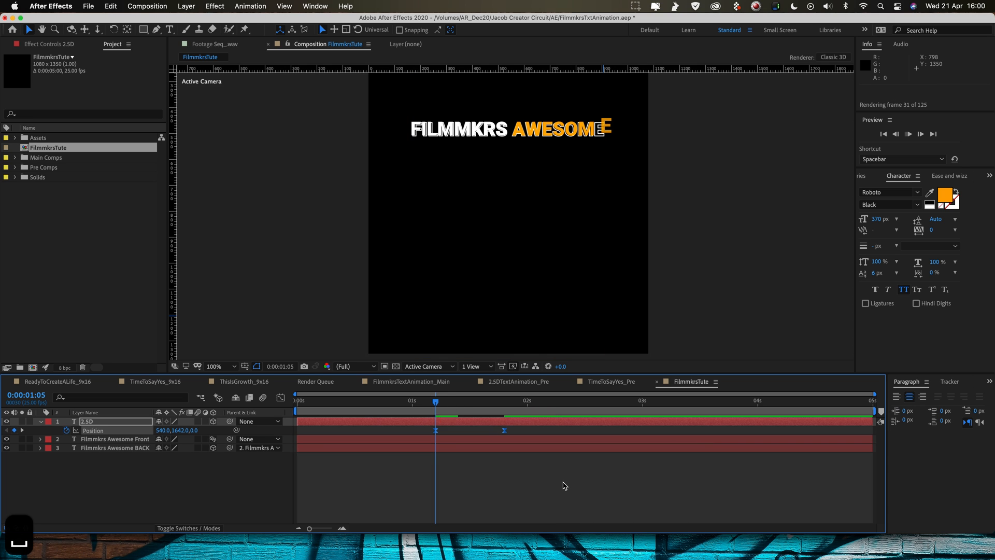
{"action": "left_click", "coordinate": [597, 400]}
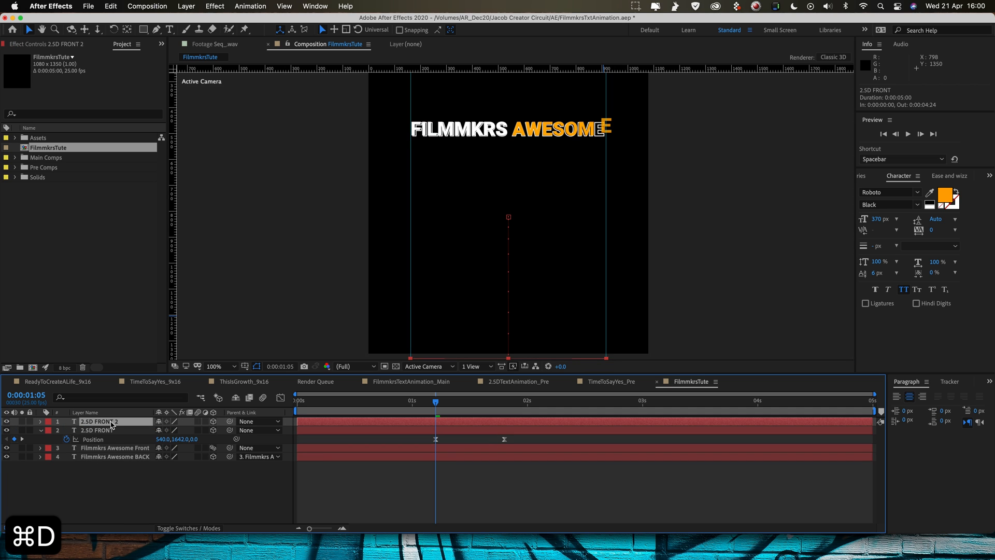
Rename the duplicate 2.5D BACK, parent it to 2.5D FRONT and offset its Z by 20
{"action": "right_click", "coordinate": [95, 438]}
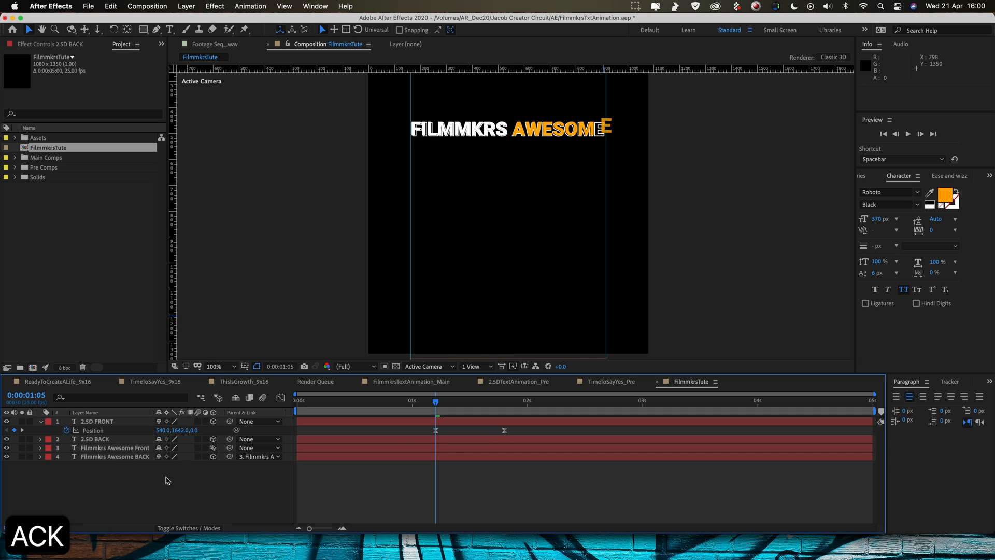
{"action": "left_click", "coordinate": [96, 439]}
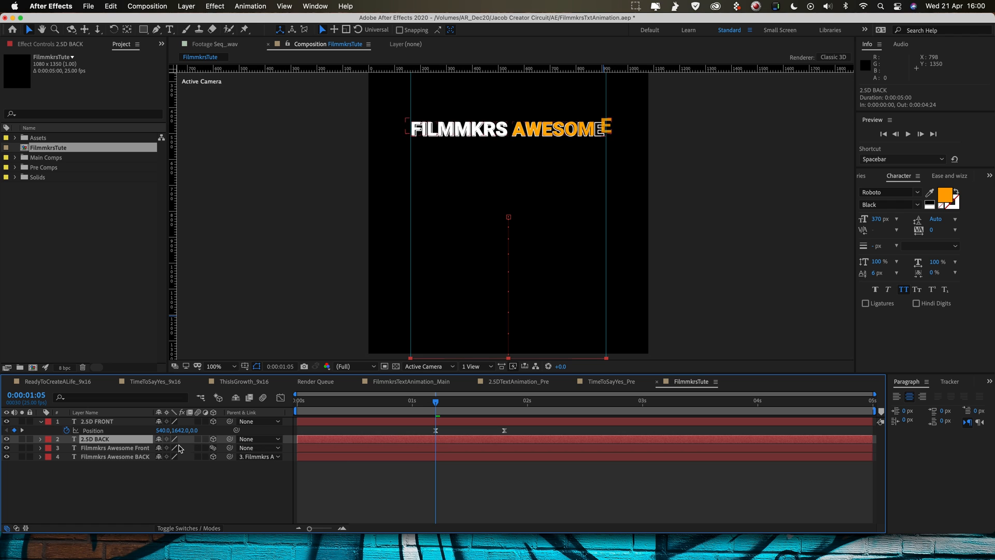
{"action": "left_click", "coordinate": [259, 439]}
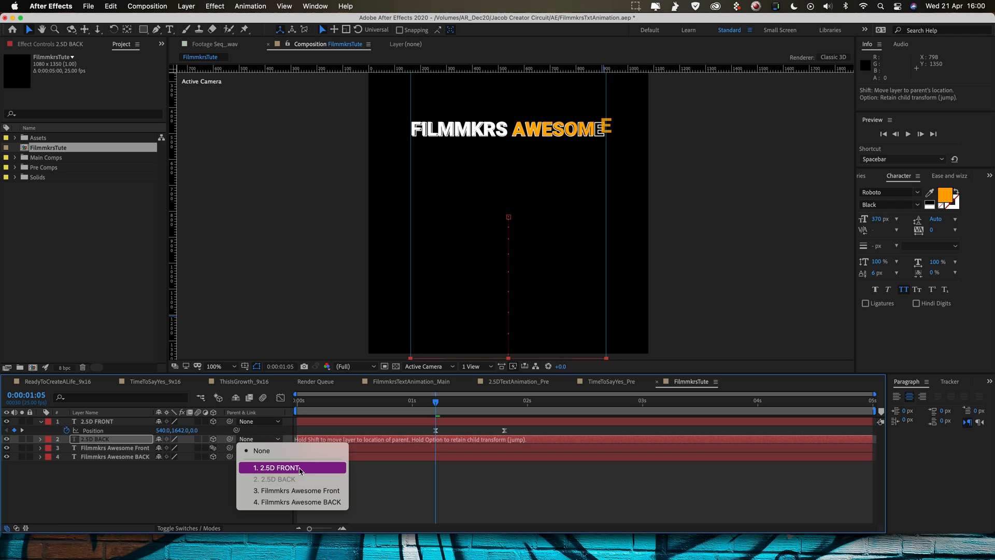
{"action": "left_click", "coordinate": [281, 467]}
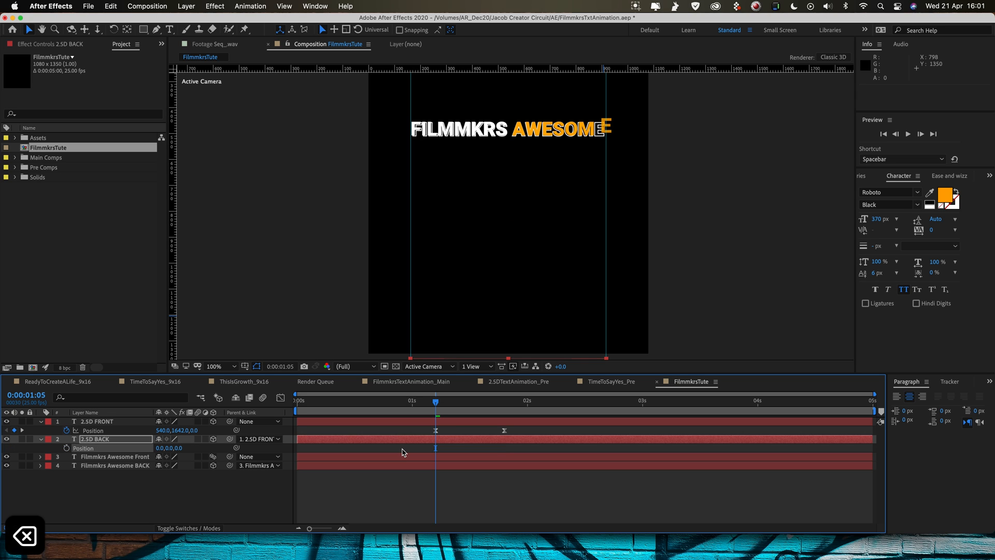
{"action": "mouse_move", "coordinate": [186, 452]}
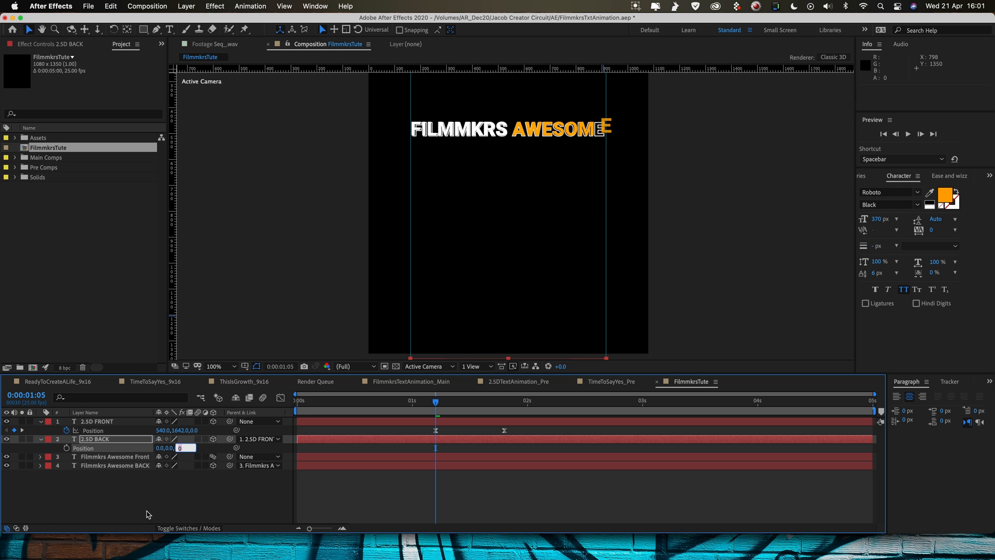
{"action": "type", "text": "20.0"}
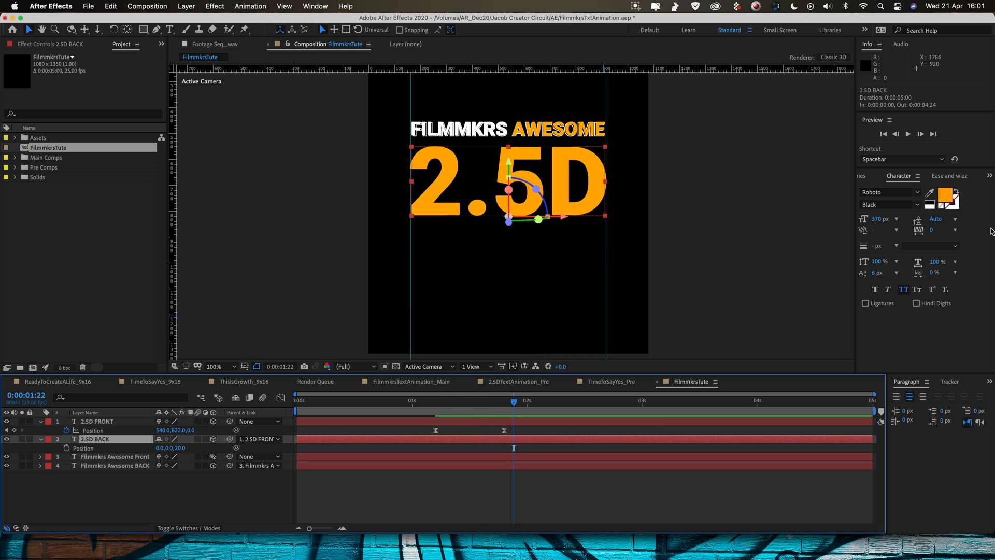
{"action": "mouse_move", "coordinate": [957, 196]}
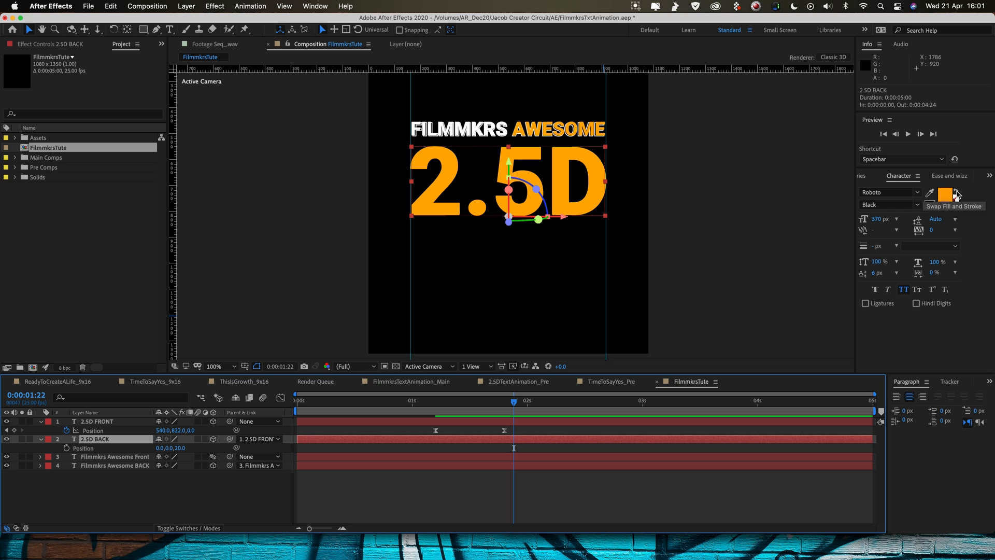
Swap 2.5D BACK to a 3 px white stroke outline with no fill
{"action": "left_click", "coordinate": [957, 195]}
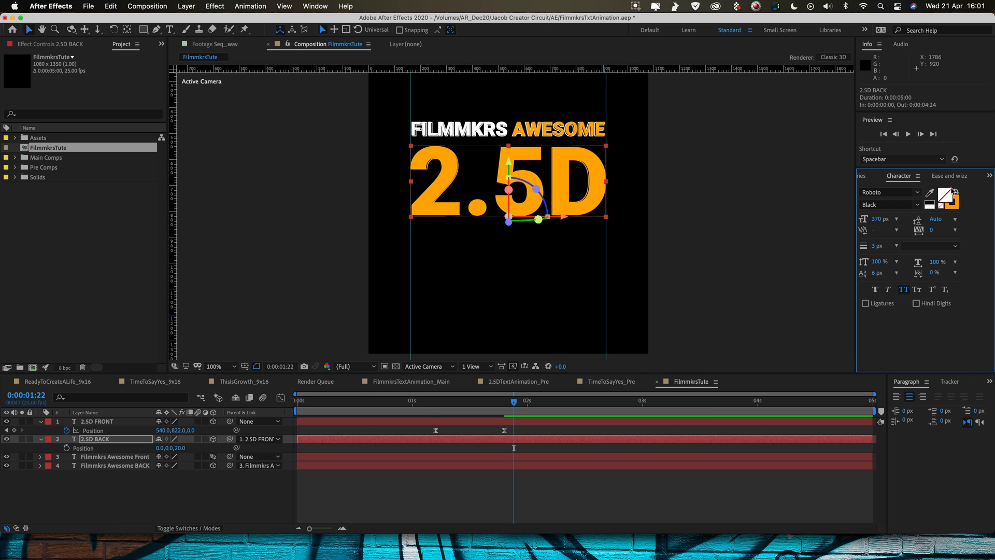
{"action": "mouse_move", "coordinate": [954, 184]}
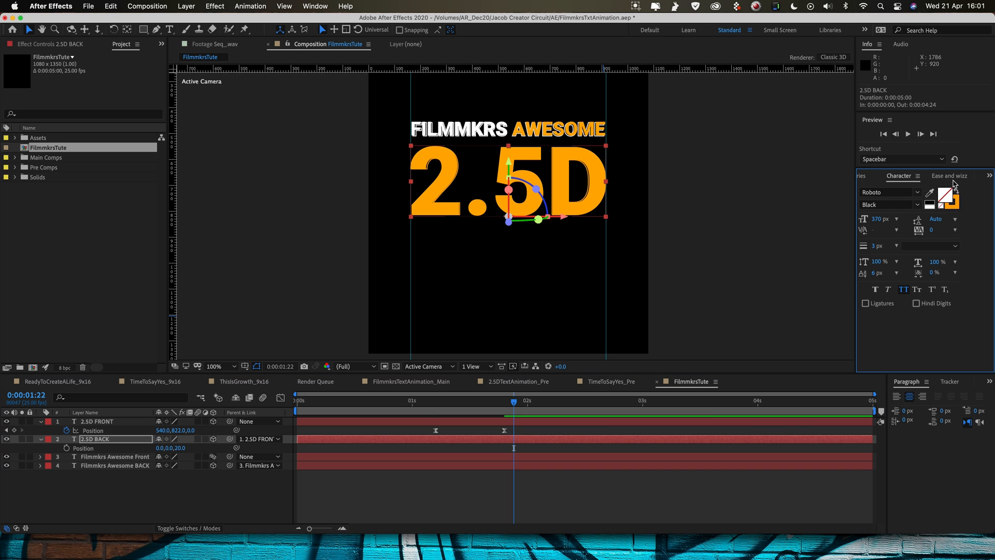
{"action": "mouse_move", "coordinate": [950, 199]}
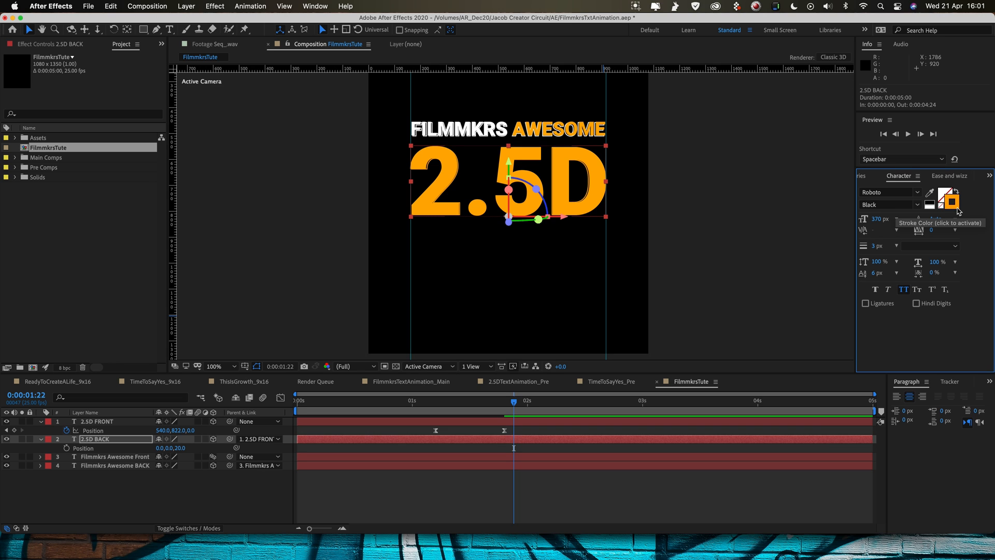
{"action": "left_click", "coordinate": [945, 200]}
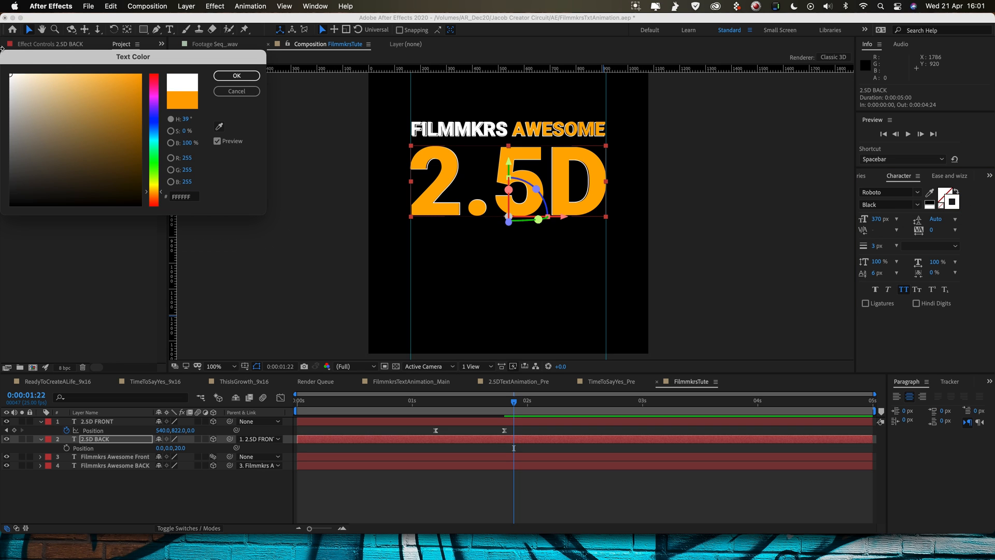
{"action": "left_click", "coordinate": [236, 76]}
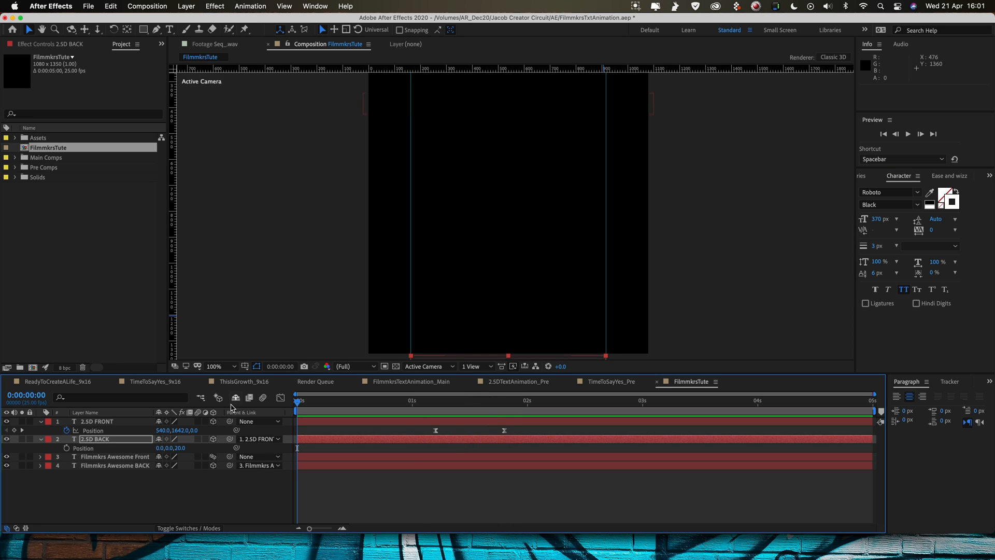
Add a 91 px TEXT ANIMATION layer below the title and make ANIMATION white
{"action": "key", "text": "space"}
{"action": "type", "text": "TEXT ANIMATION"}
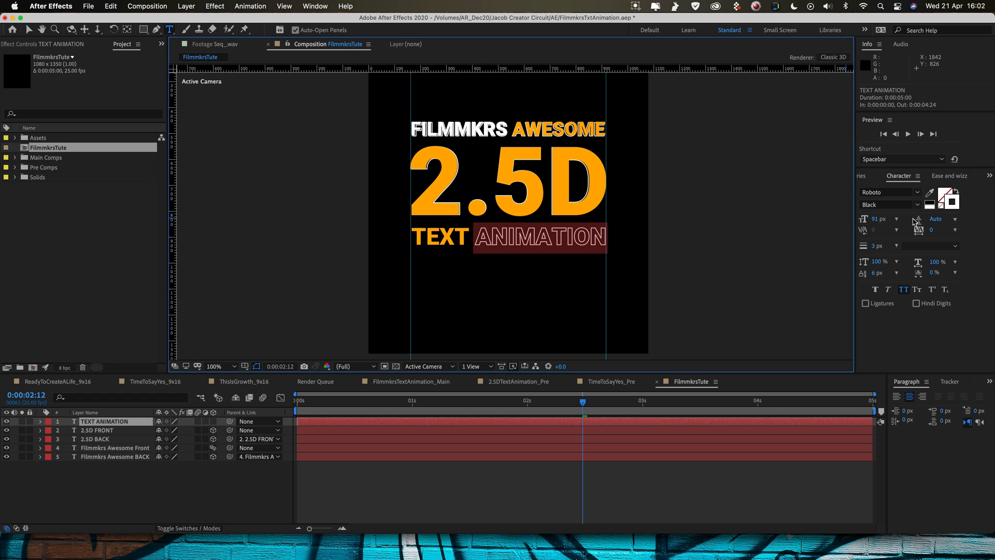
{"action": "left_click", "coordinate": [577, 402]}
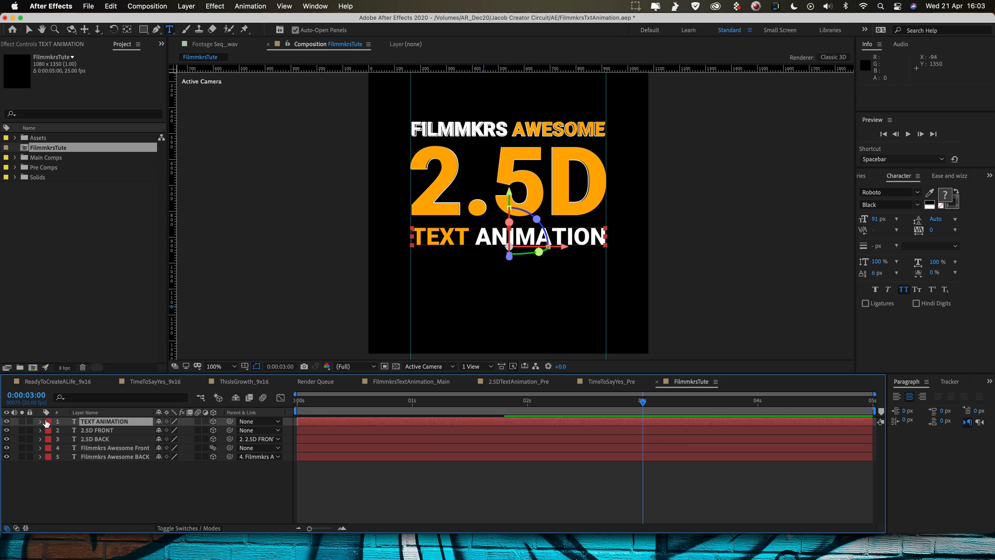
Add a Position animator offsetting words 510 px in Y and keyframe Range Selector Start from 0% to 100%
{"action": "left_click", "coordinate": [216, 430]}
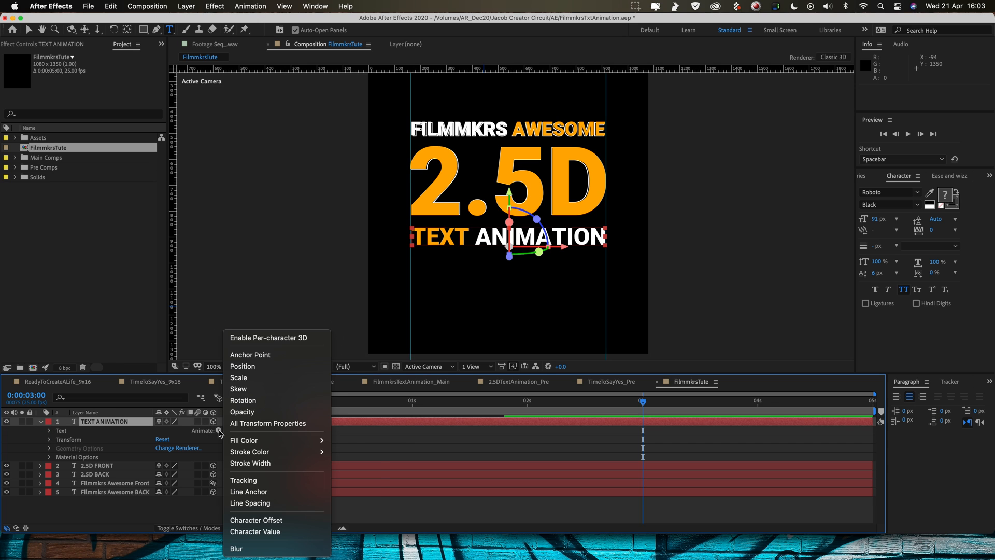
{"action": "left_click", "coordinate": [243, 366]}
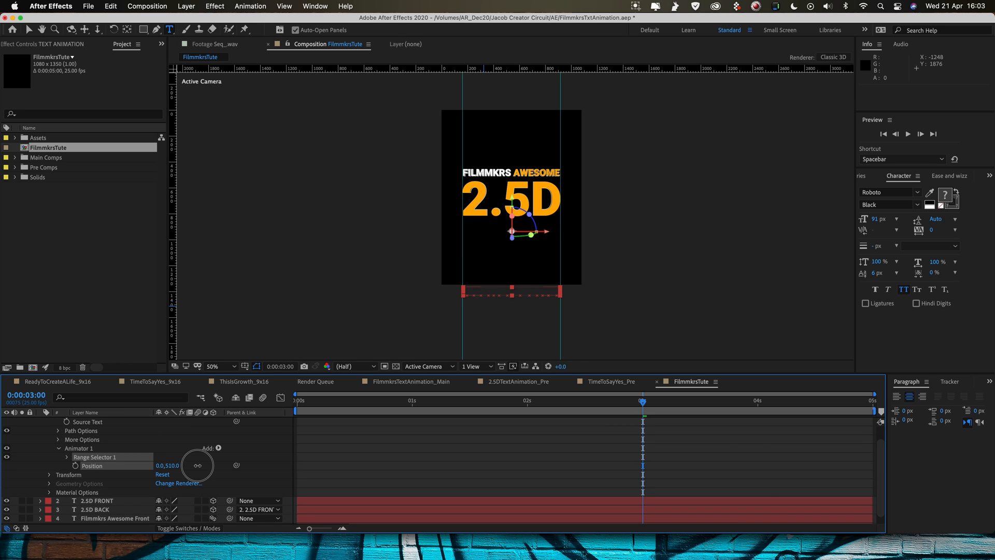
{"action": "left_click", "coordinate": [197, 466]}
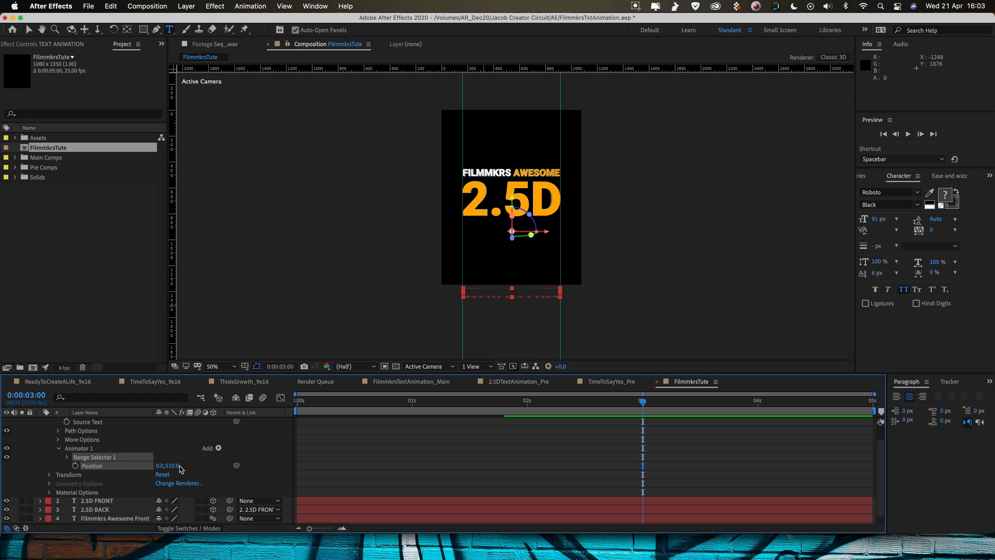
{"action": "left_click", "coordinate": [66, 457]}
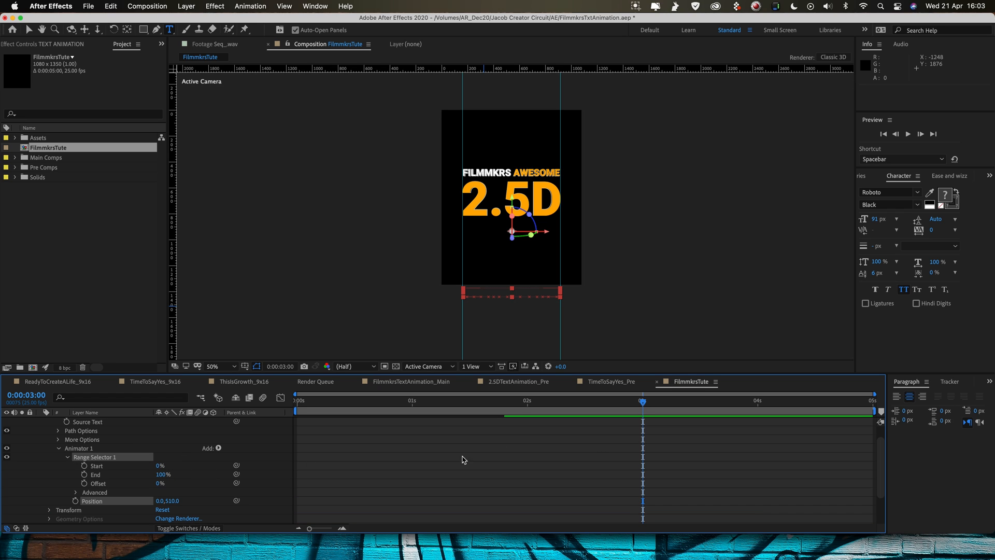
{"action": "left_click", "coordinate": [527, 404]}
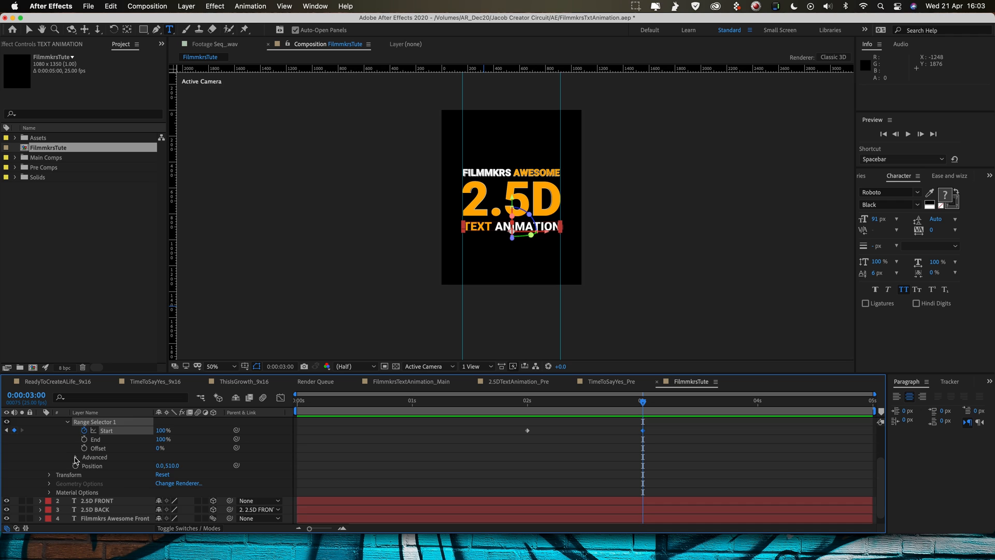
Set the range selector's Advanced Based On to Words and ease the Start keyframes with F9
{"action": "left_click", "coordinate": [189, 457]}
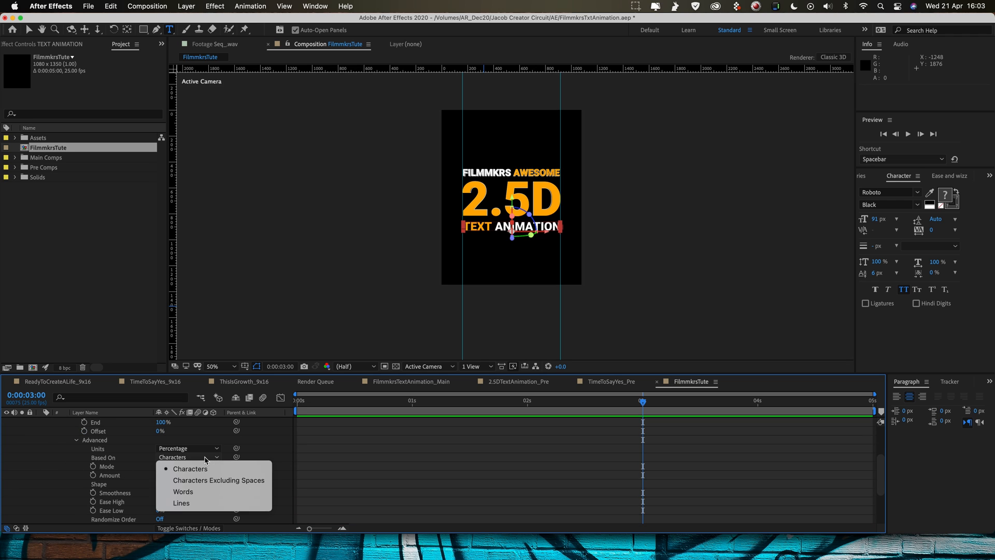
{"action": "left_click", "coordinate": [183, 492]}
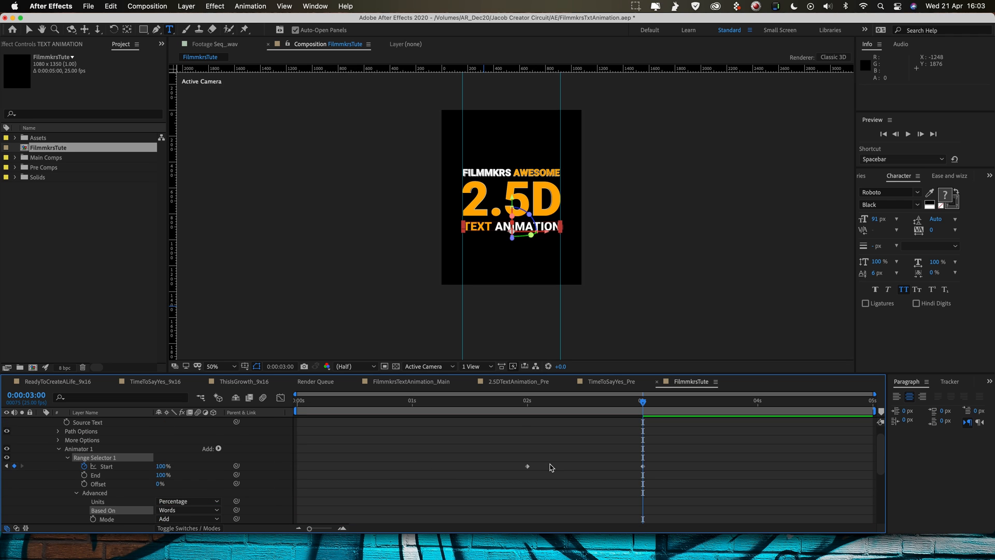
{"action": "key", "text": "space"}
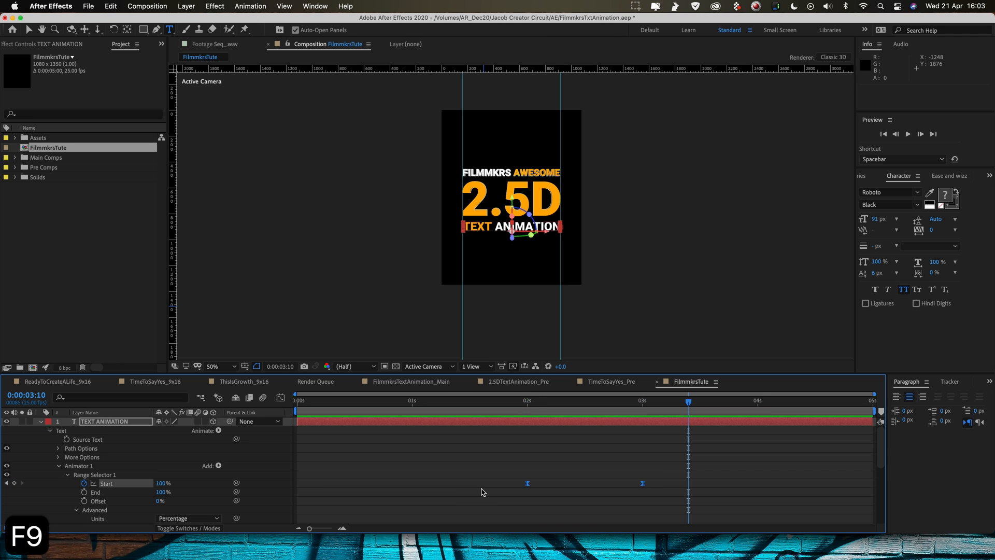
{"action": "key", "text": "space"}
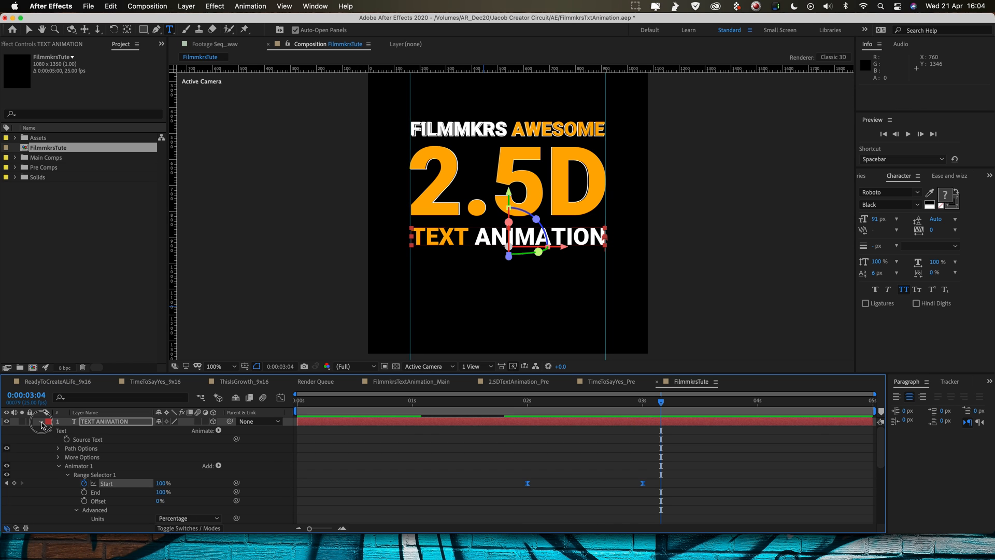
Duplicate the layer into TEXT ANIMATION FRONT and BACK, add Opacity 0% to Animator 1, keeping Based On: Words
{"action": "left_click", "coordinate": [39, 422]}
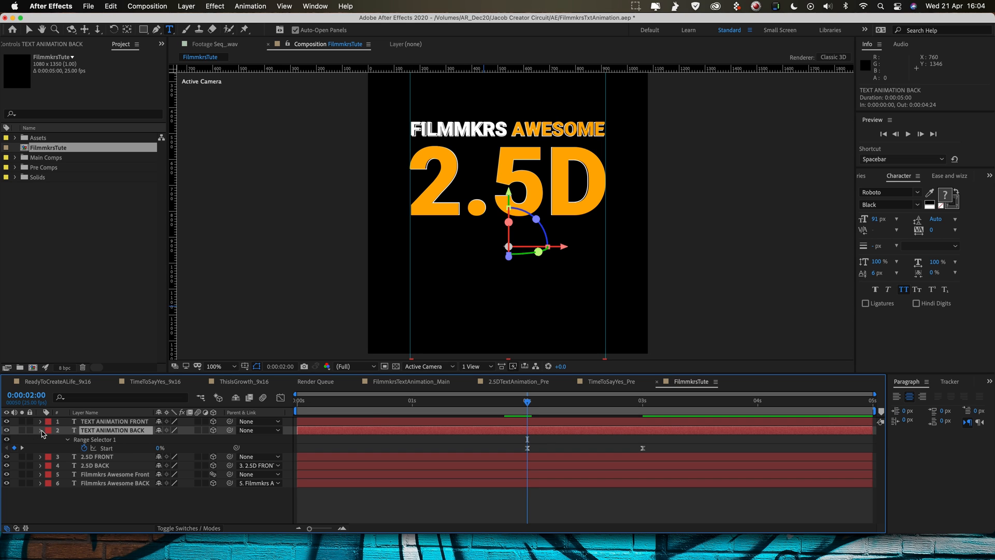
{"action": "left_click", "coordinate": [41, 429]}
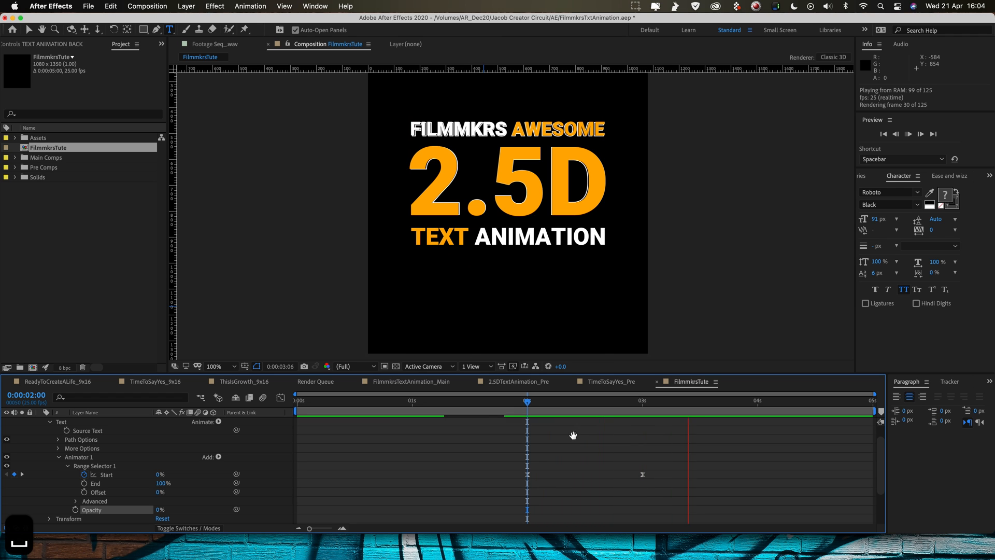
{"action": "left_click", "coordinate": [698, 400]}
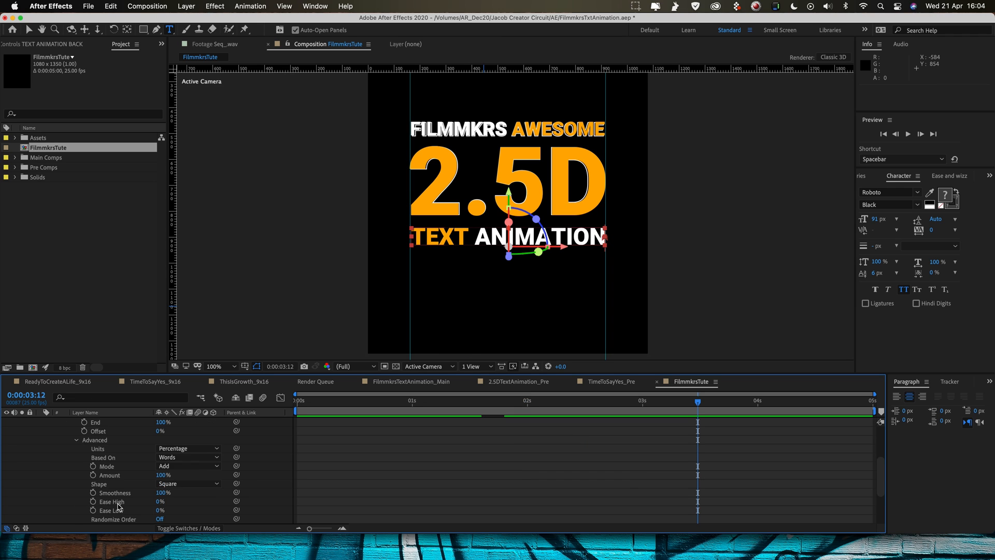
{"action": "left_click", "coordinate": [187, 457]}
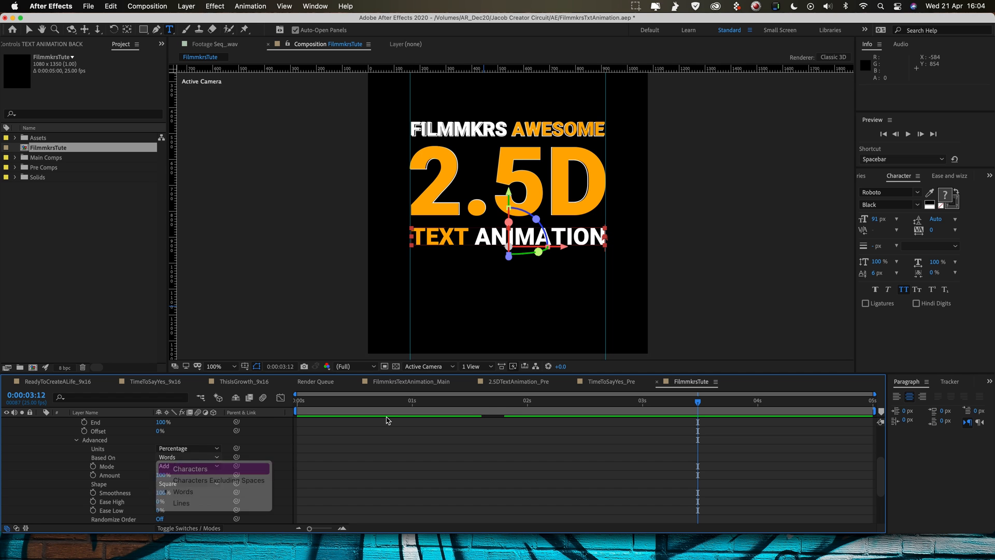
{"action": "left_click", "coordinate": [191, 469]}
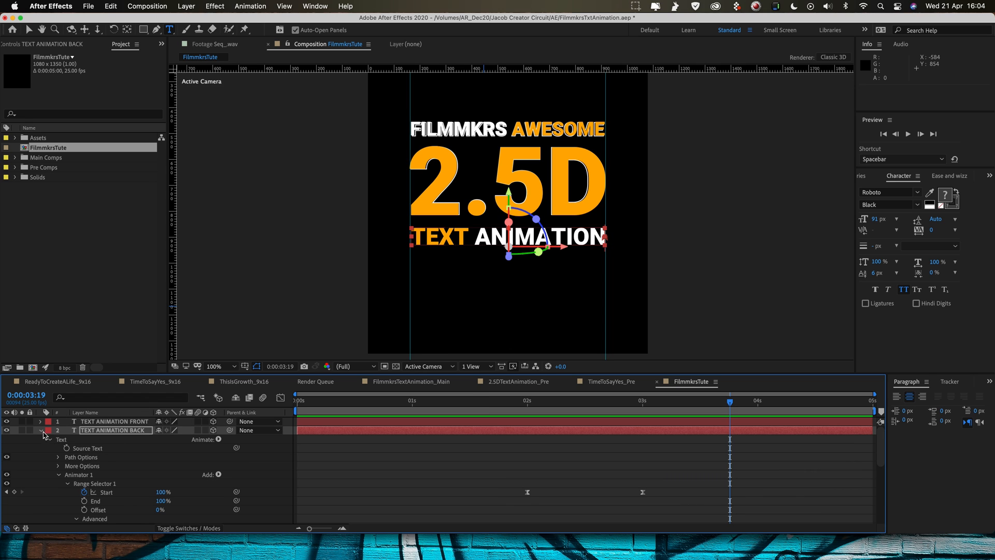
Swap fill and stroke on TEXT ANIMATION BACK to a 2 px white outline
{"action": "left_click", "coordinate": [40, 429]}
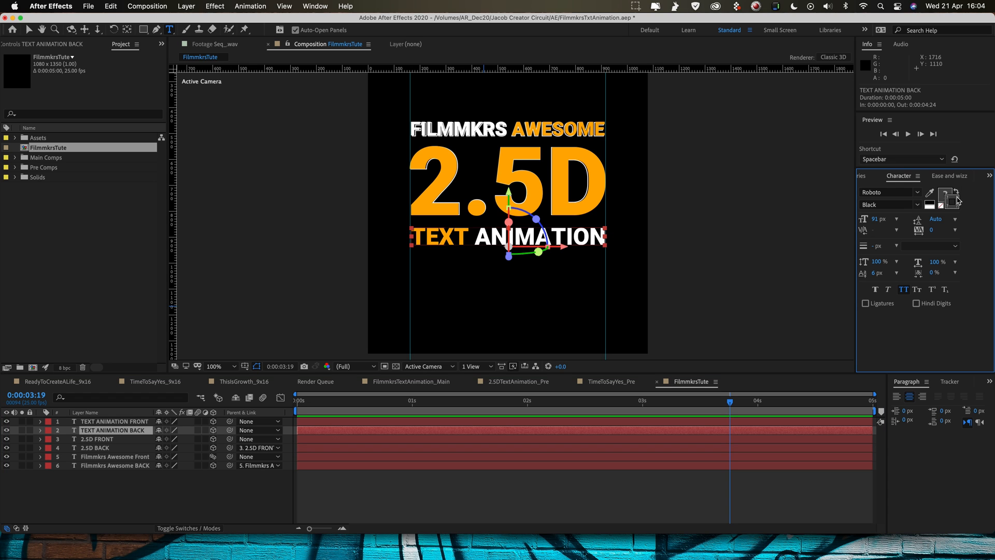
{"action": "left_click", "coordinate": [929, 200]}
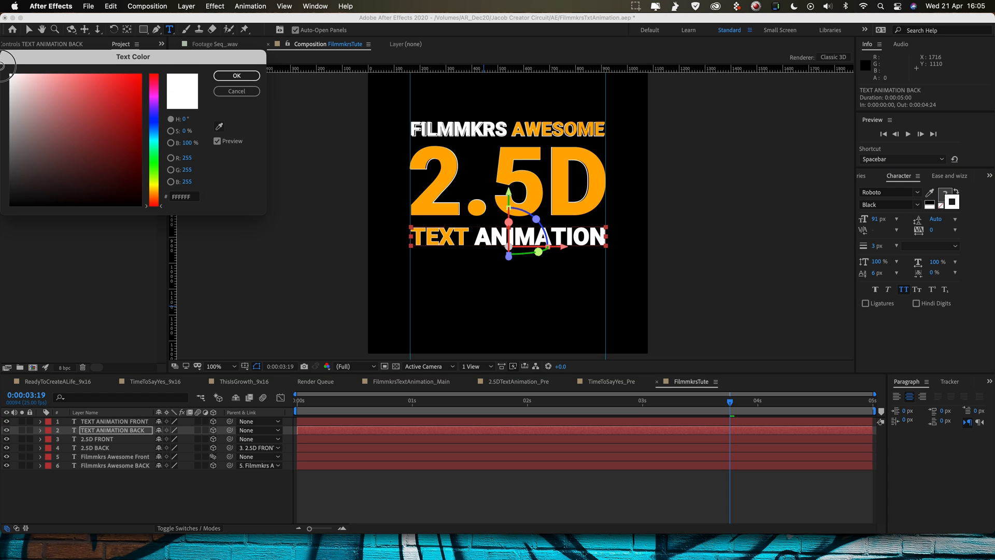
{"action": "left_click", "coordinate": [235, 75]}
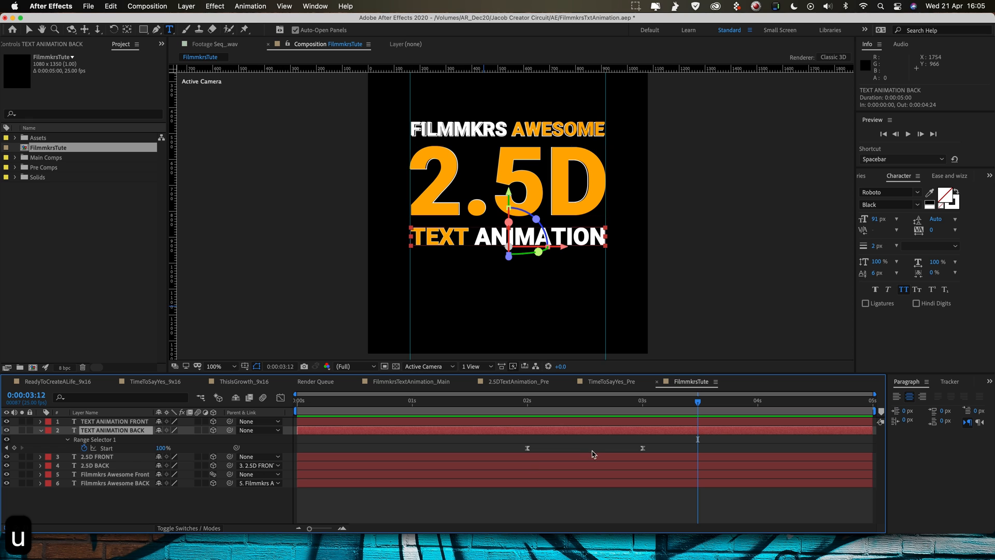
{"action": "left_click", "coordinate": [40, 429]}
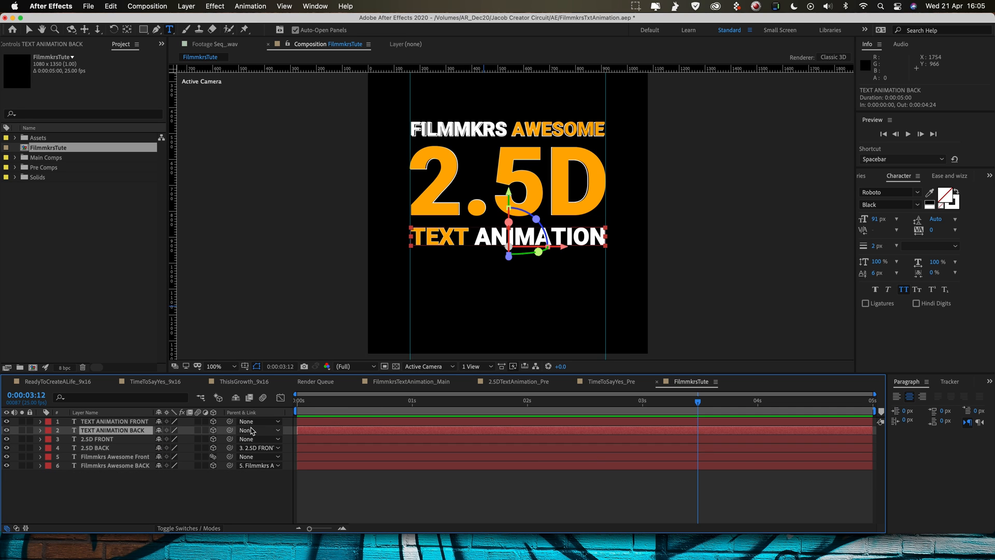
Parent TEXT ANIMATION BACK to TEXT ANIMATION FRONT, set its Z position to 20 and preview
{"action": "left_click", "coordinate": [259, 430]}
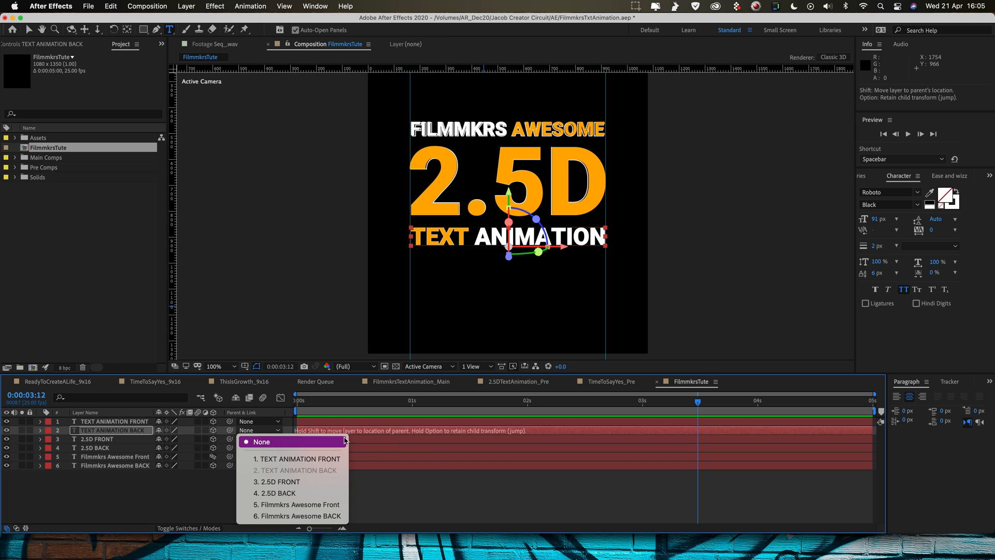
{"action": "left_click", "coordinate": [299, 458]}
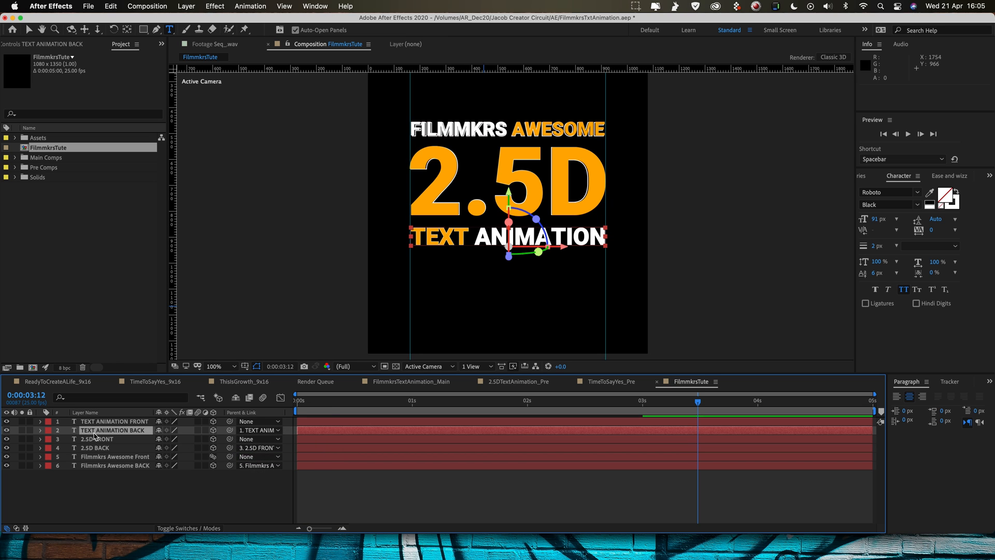
{"action": "left_click", "coordinate": [42, 429]}
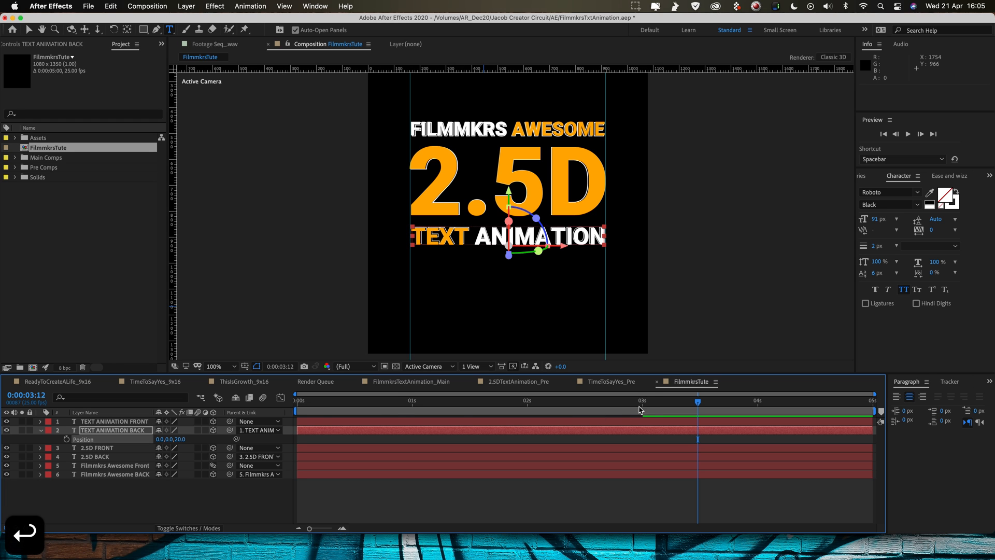
{"action": "key", "text": "Space"}
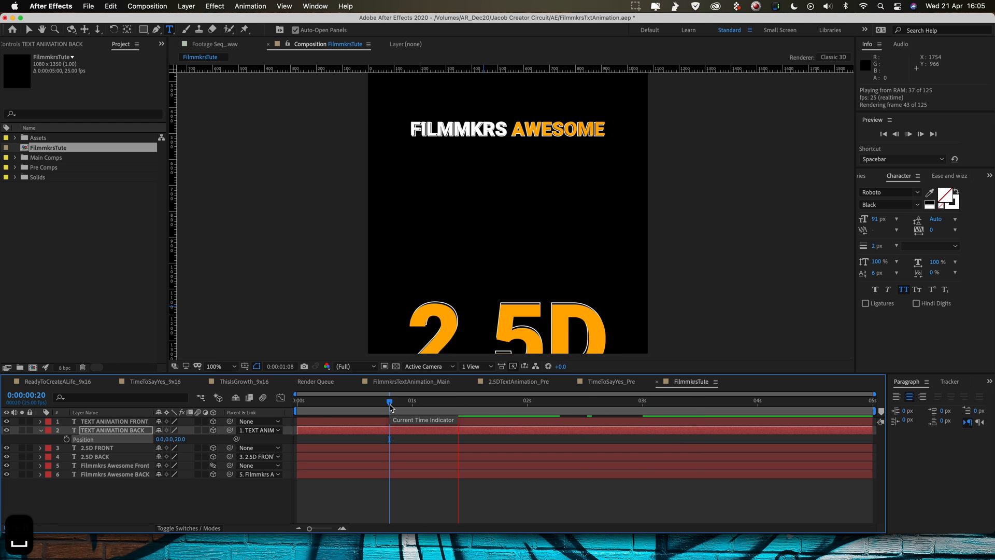